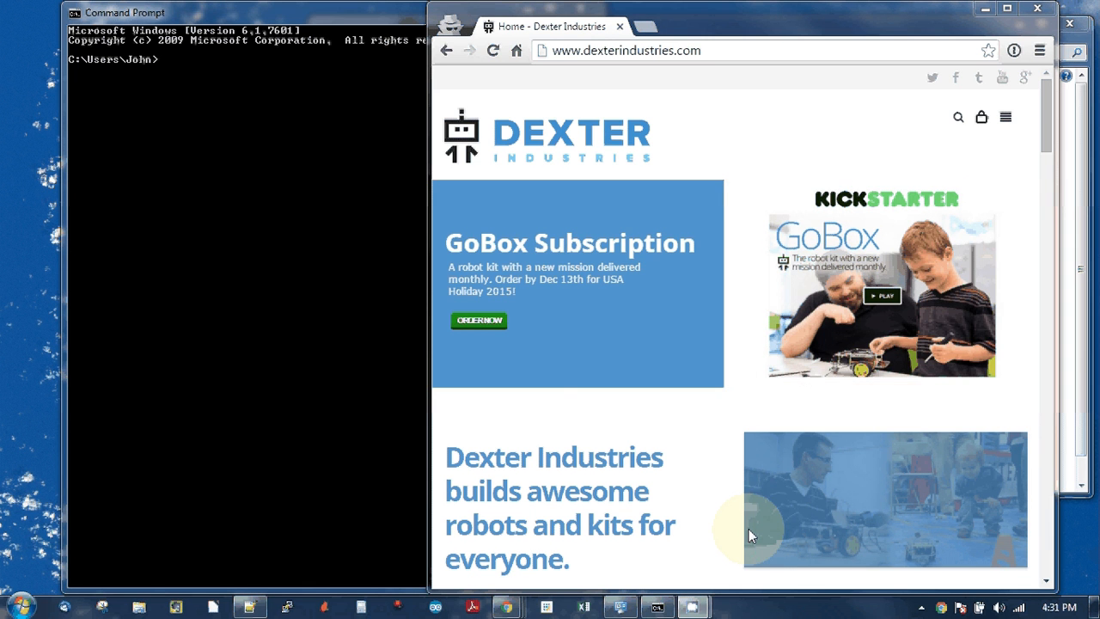
mouse_move(549, 350)
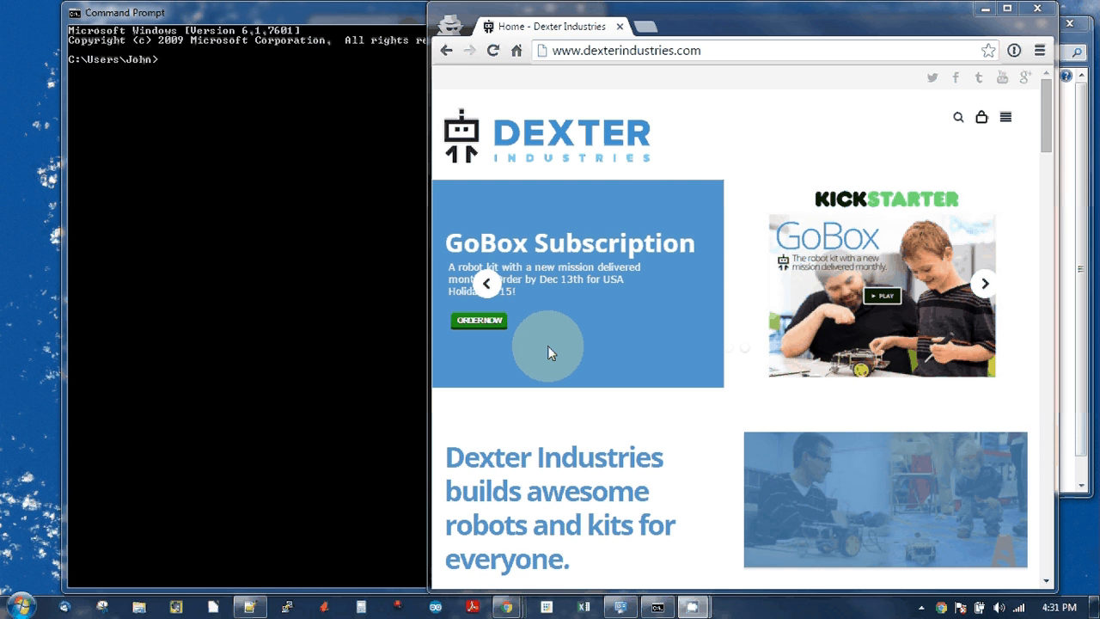
mouse_move(832, 427)
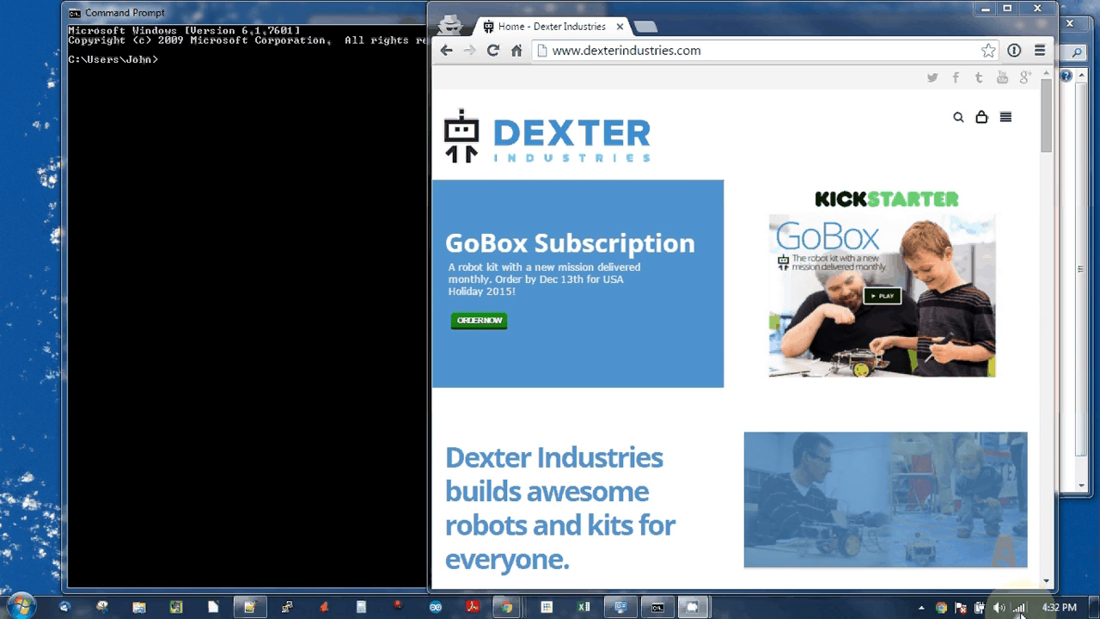
Open the wired Local Area Connection status from the tray's Network and Sharing Center
left_click(995, 607)
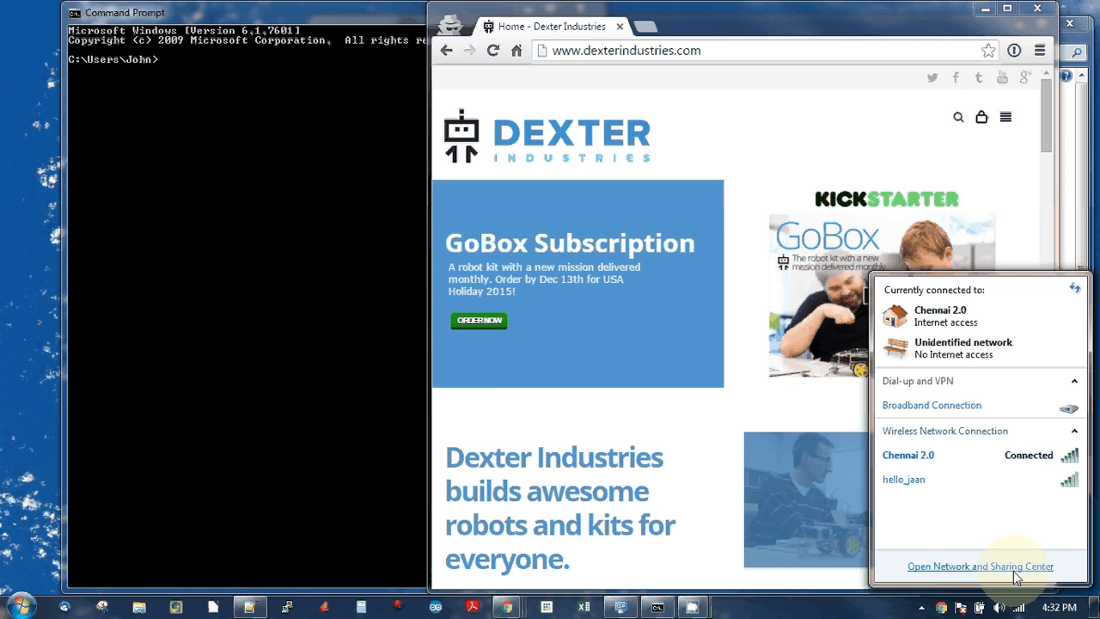
left_click(979, 565)
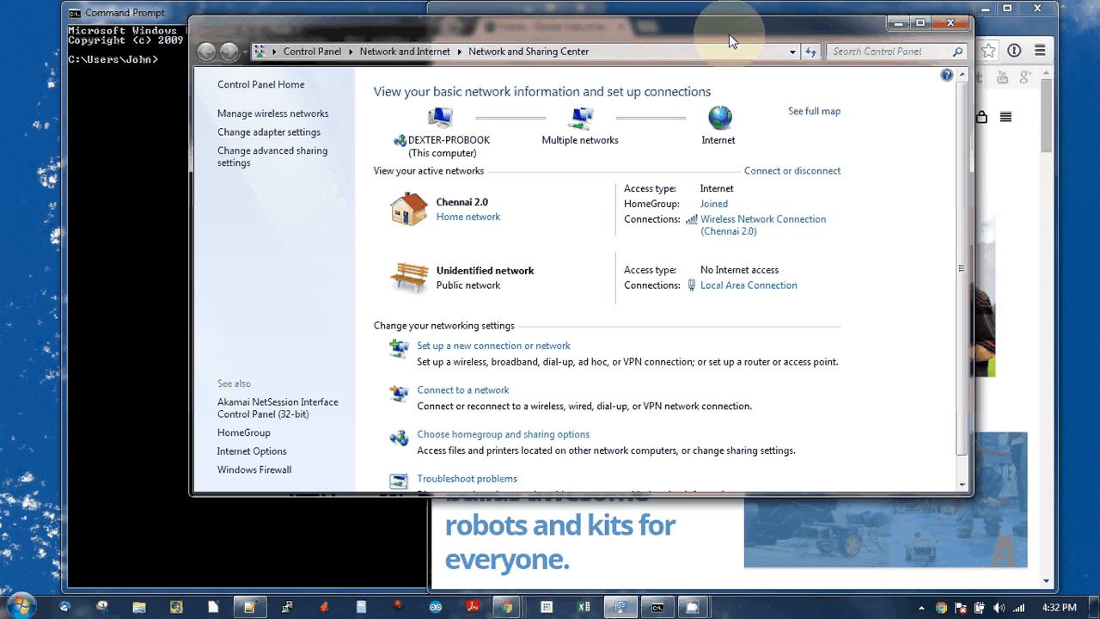
mouse_move(829, 299)
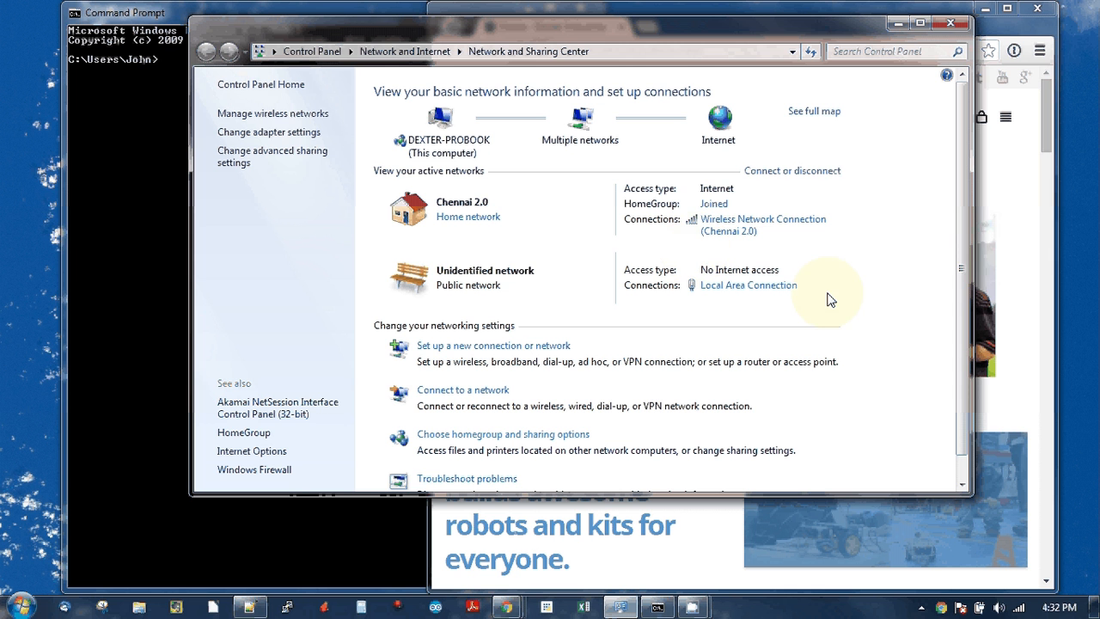
mouse_move(648, 263)
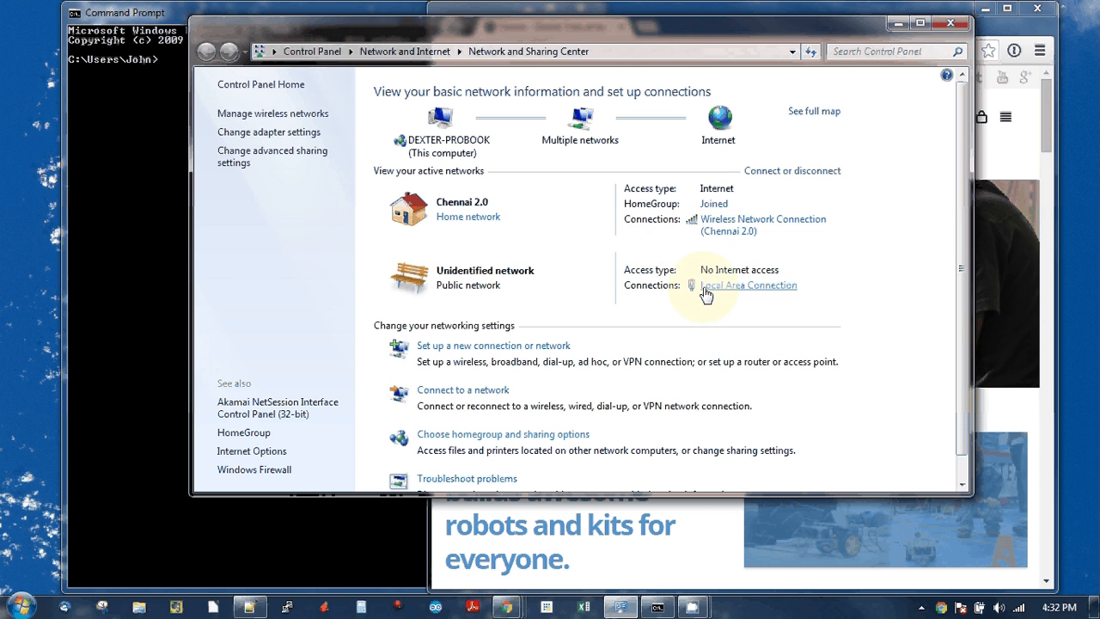
left_click(749, 284)
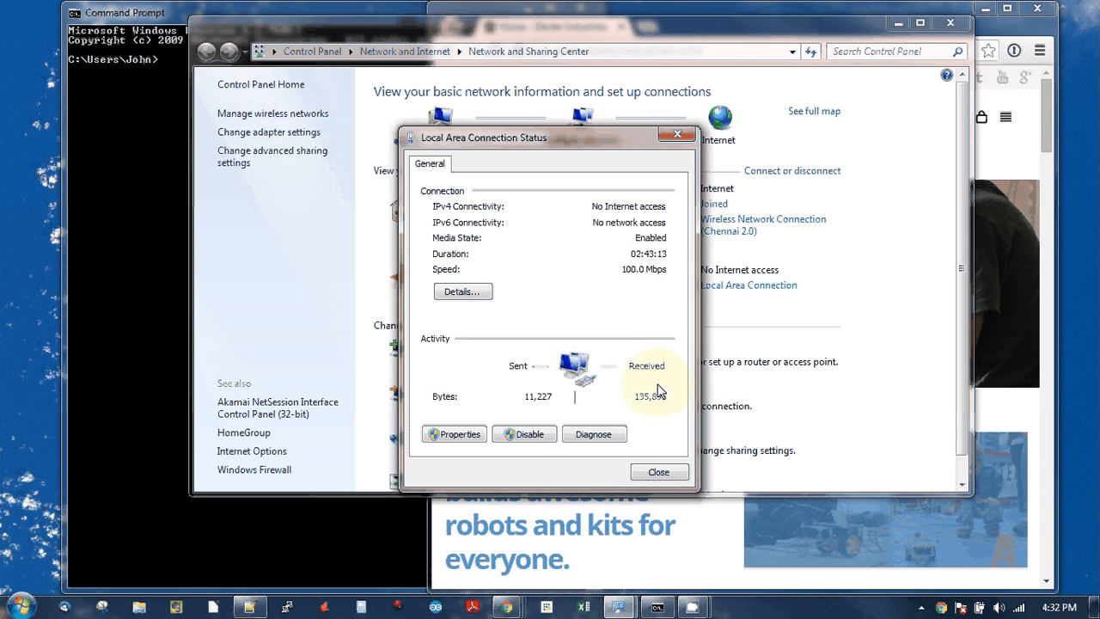
mouse_move(526, 269)
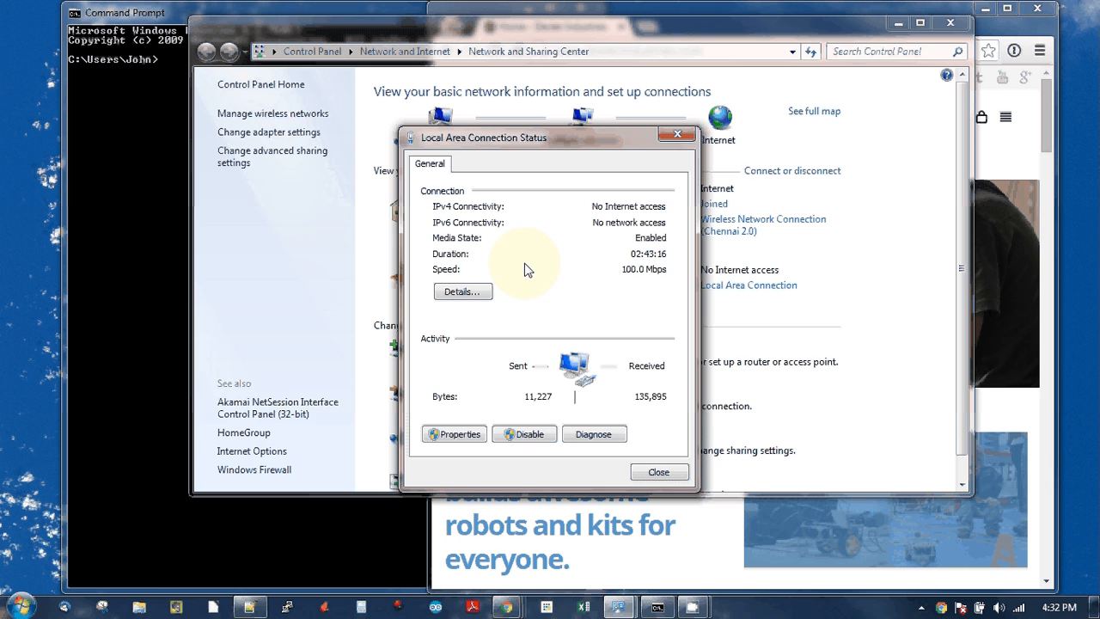
mouse_move(471, 411)
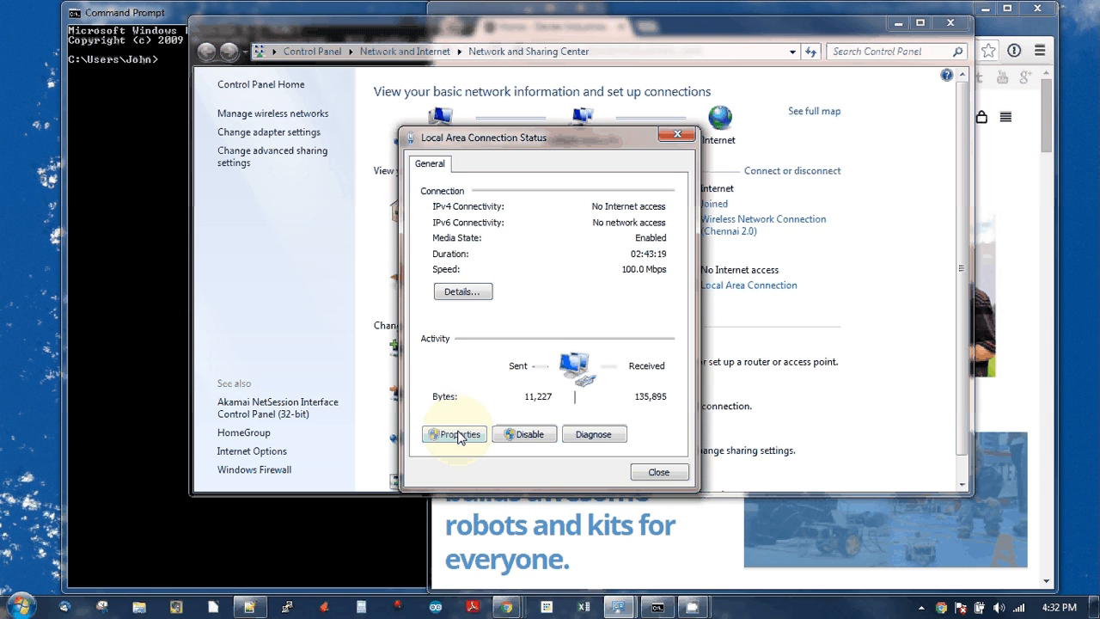
left_click(453, 433)
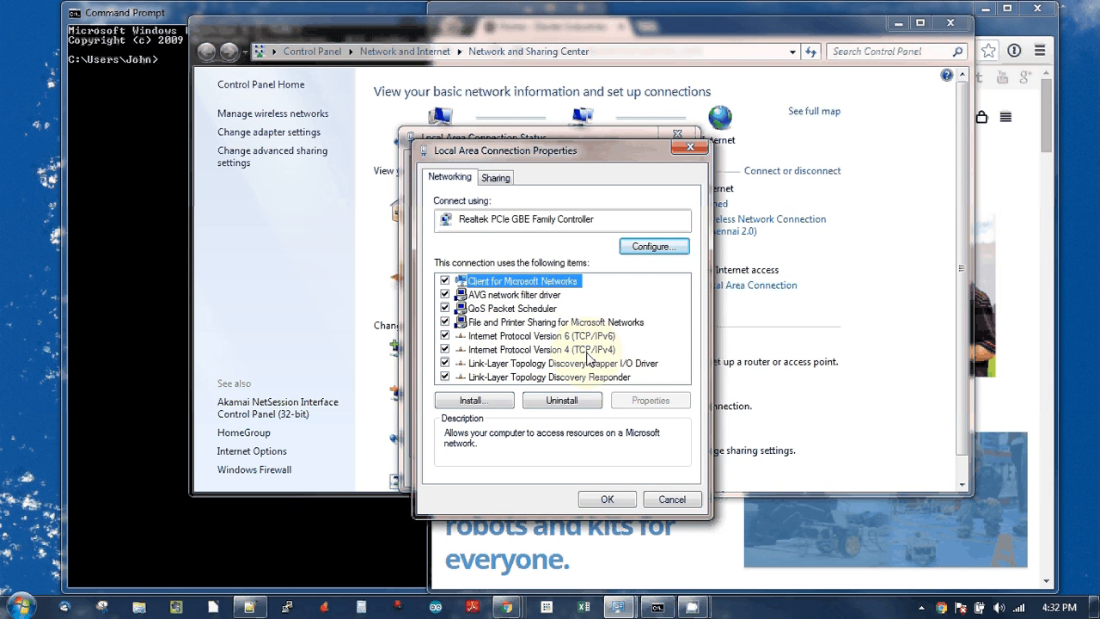
left_click(542, 349)
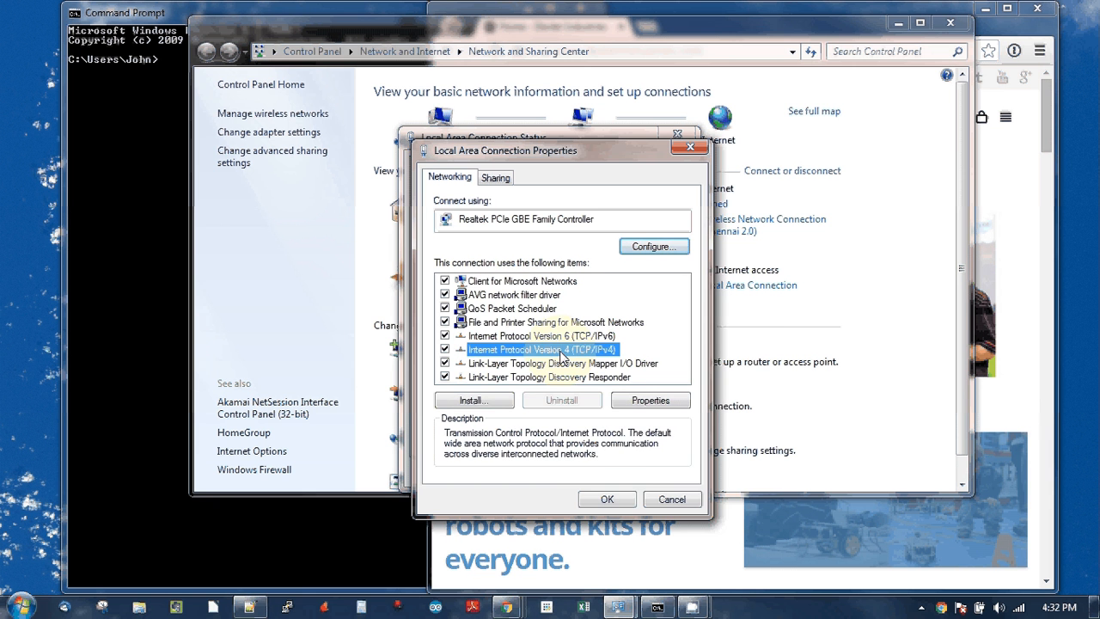
left_click(650, 400)
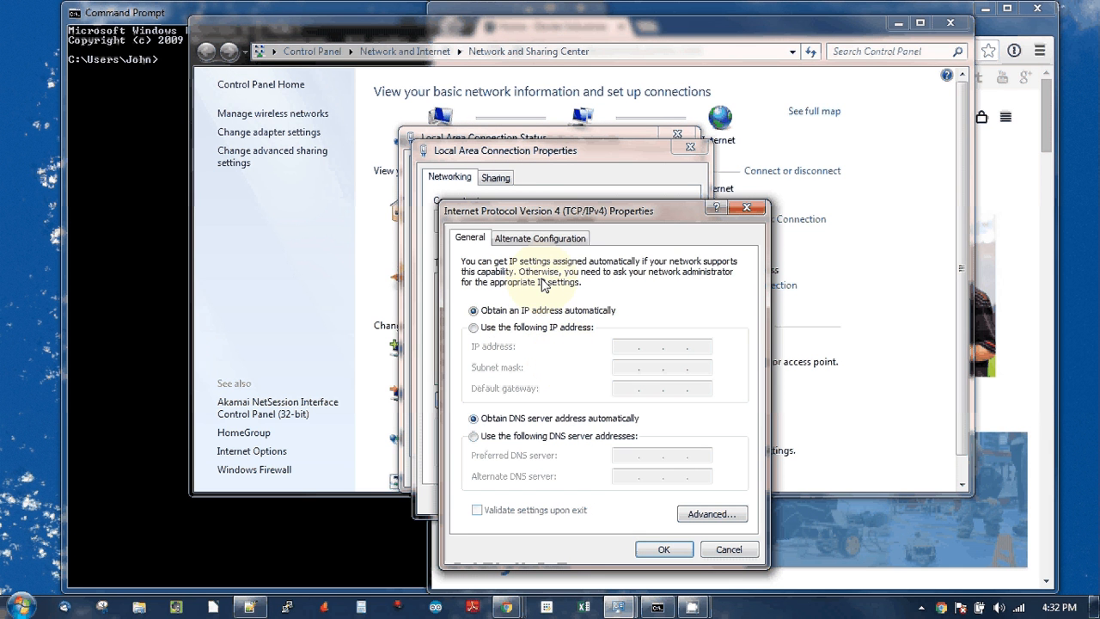
mouse_move(580, 313)
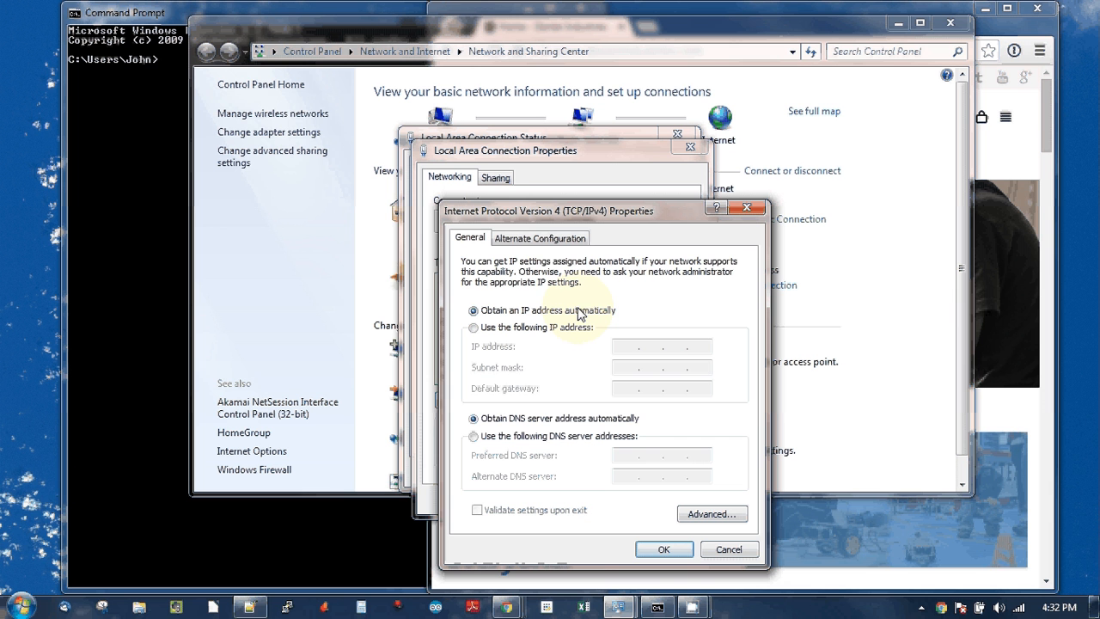
mouse_move(471, 413)
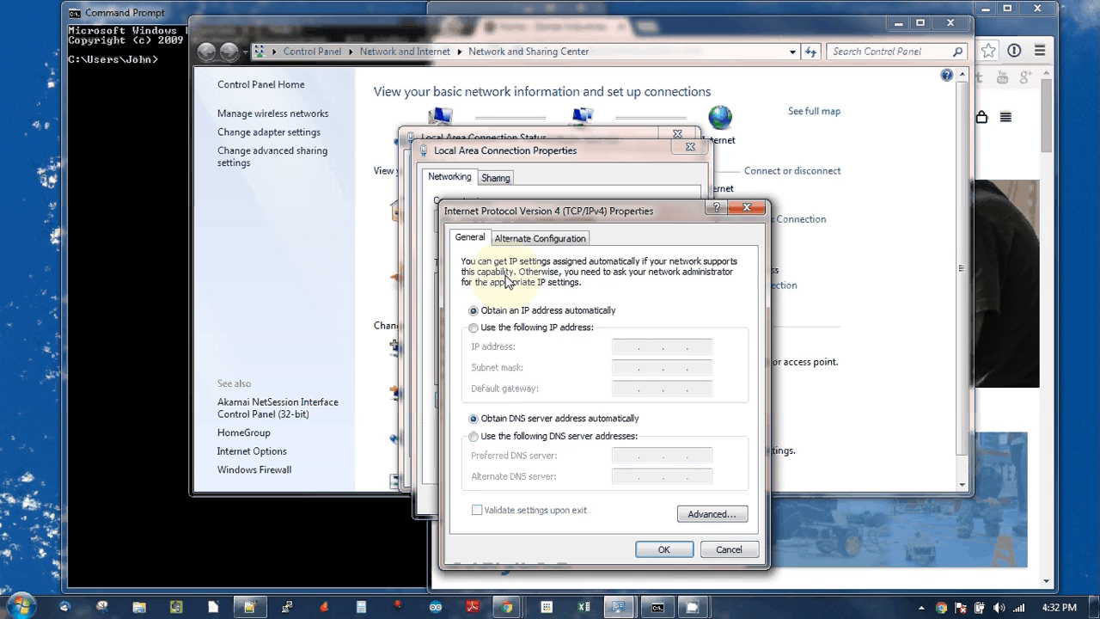
mouse_move(588, 292)
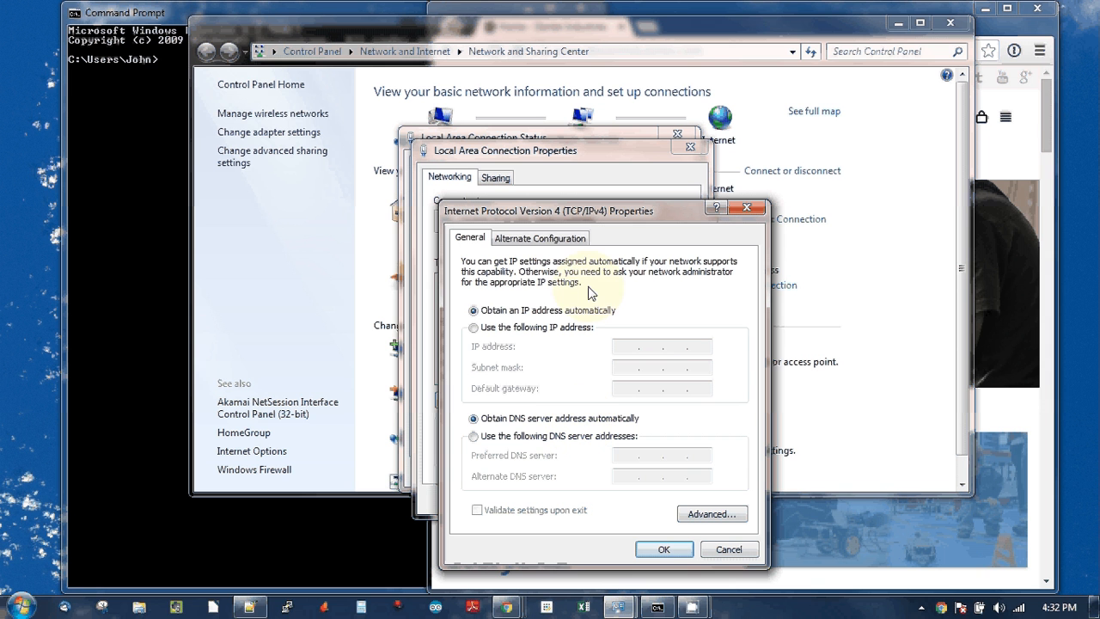
mouse_move(648, 329)
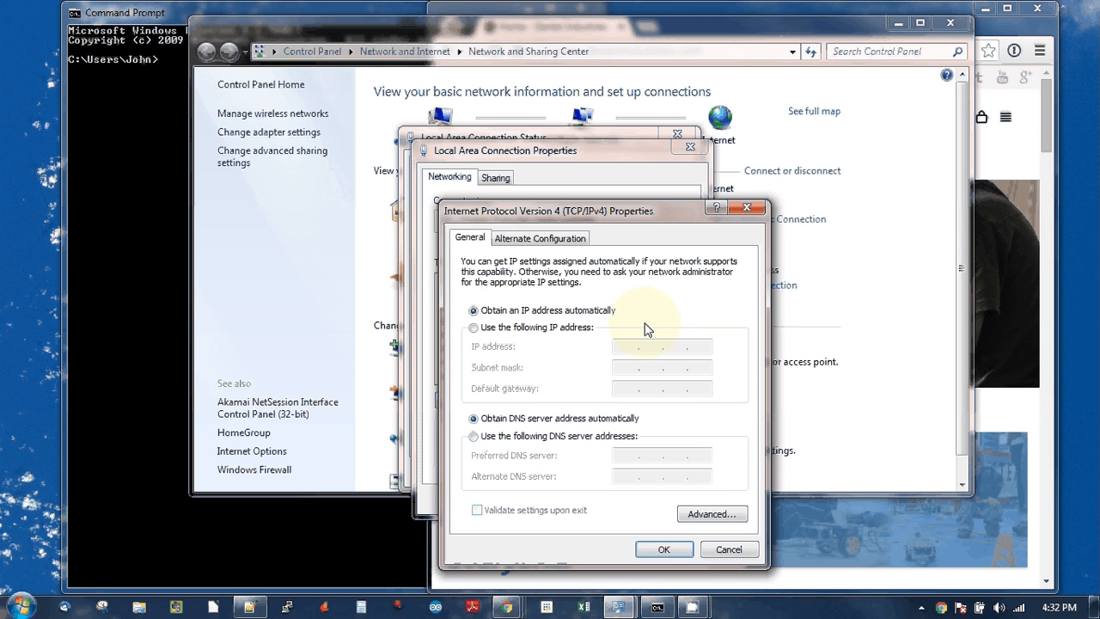
mouse_move(678, 340)
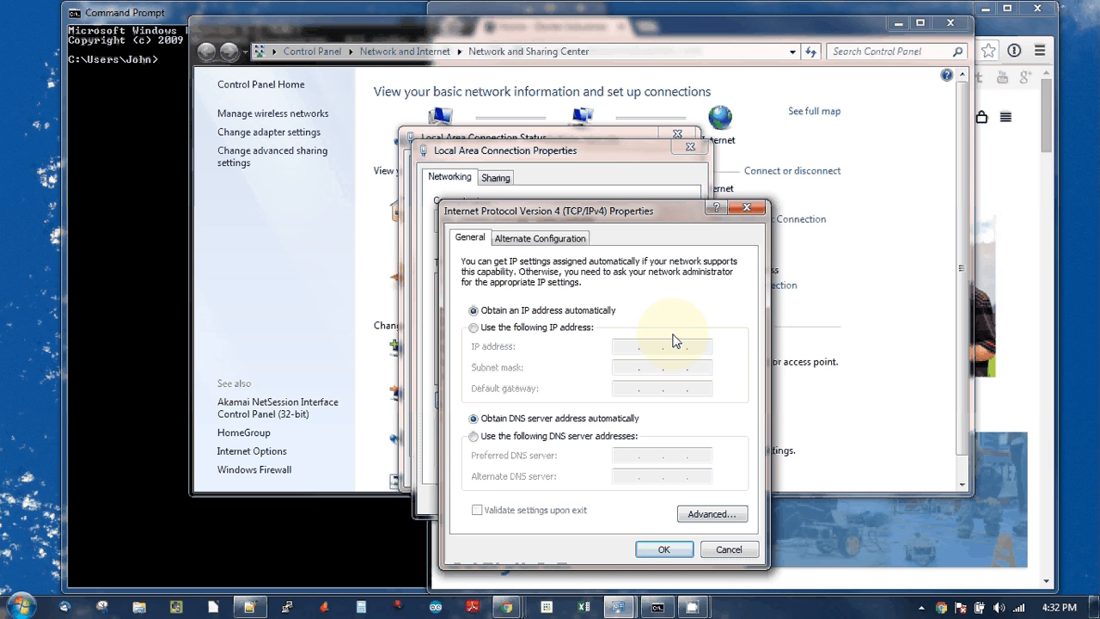
mouse_move(686, 545)
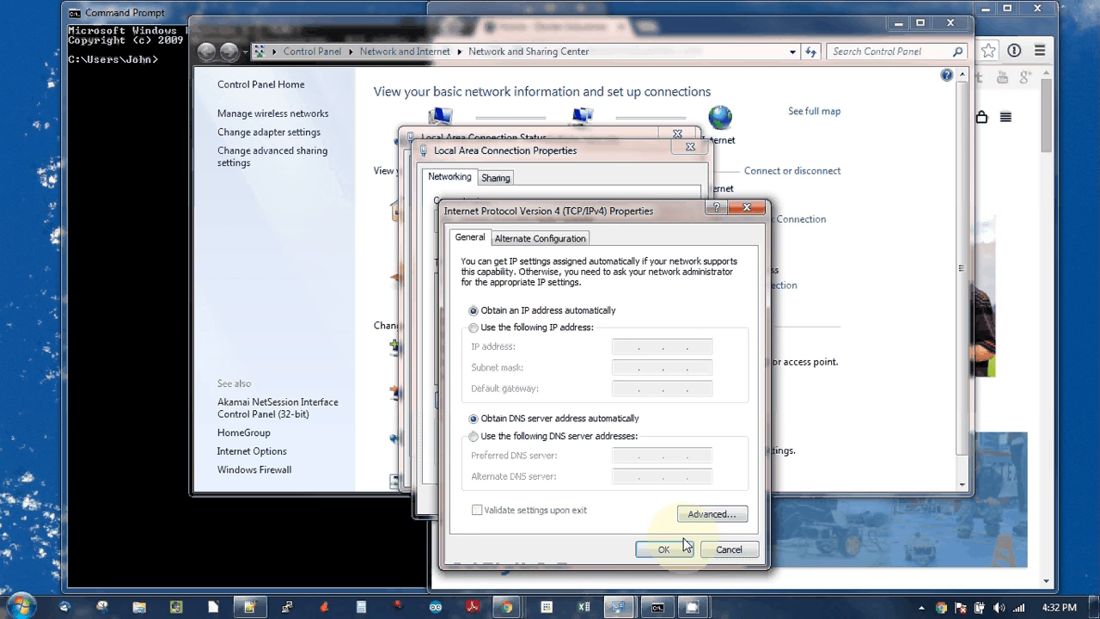
left_click(662, 548)
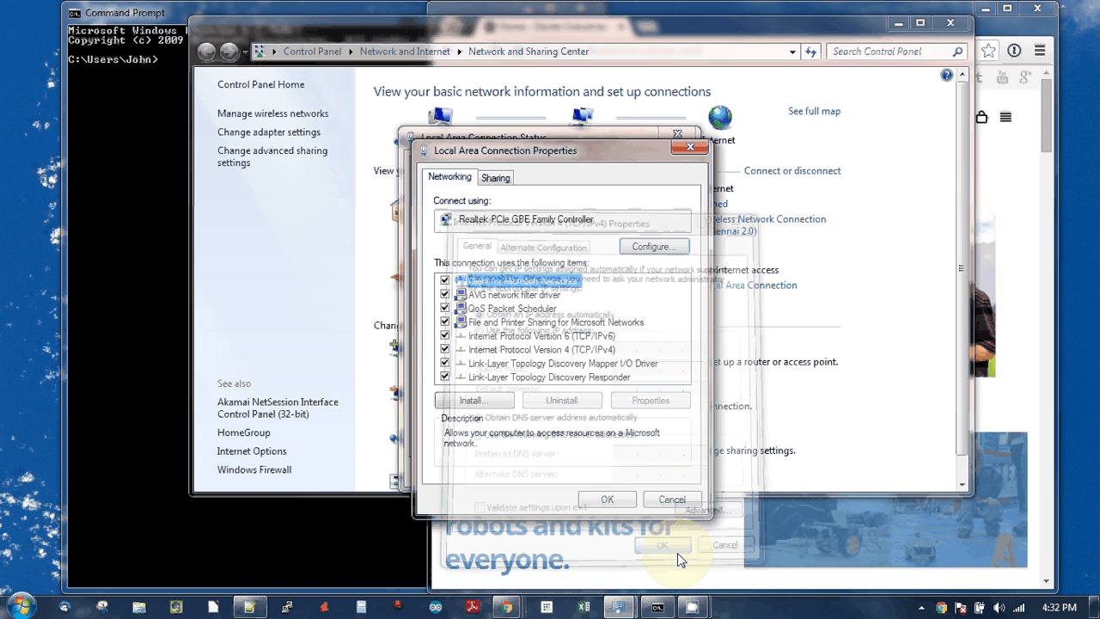
left_click(671, 499)
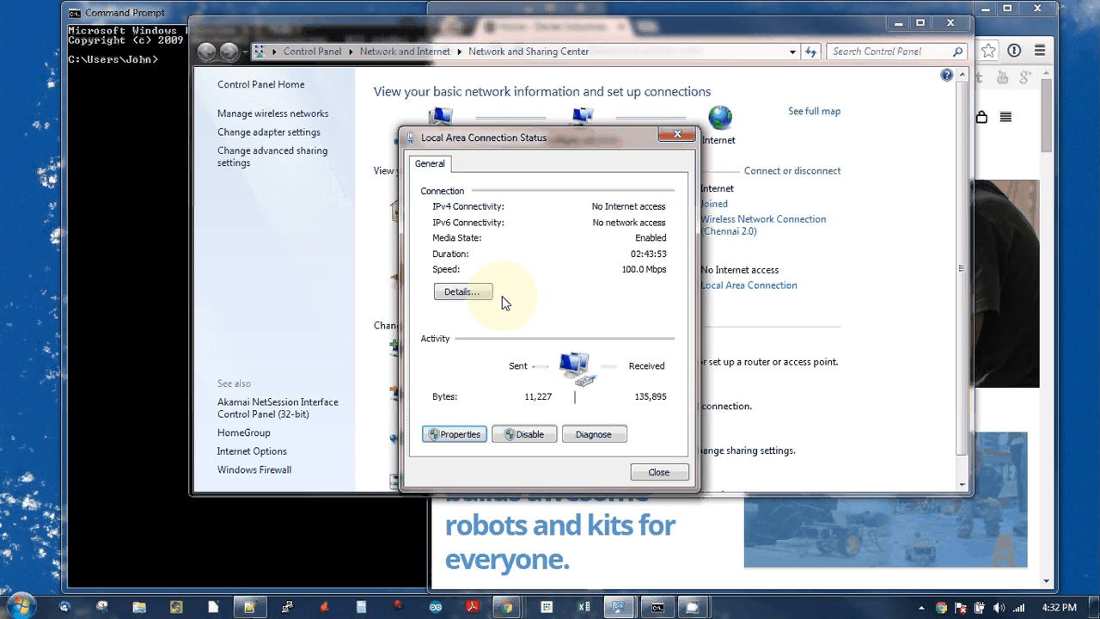
mouse_move(425, 216)
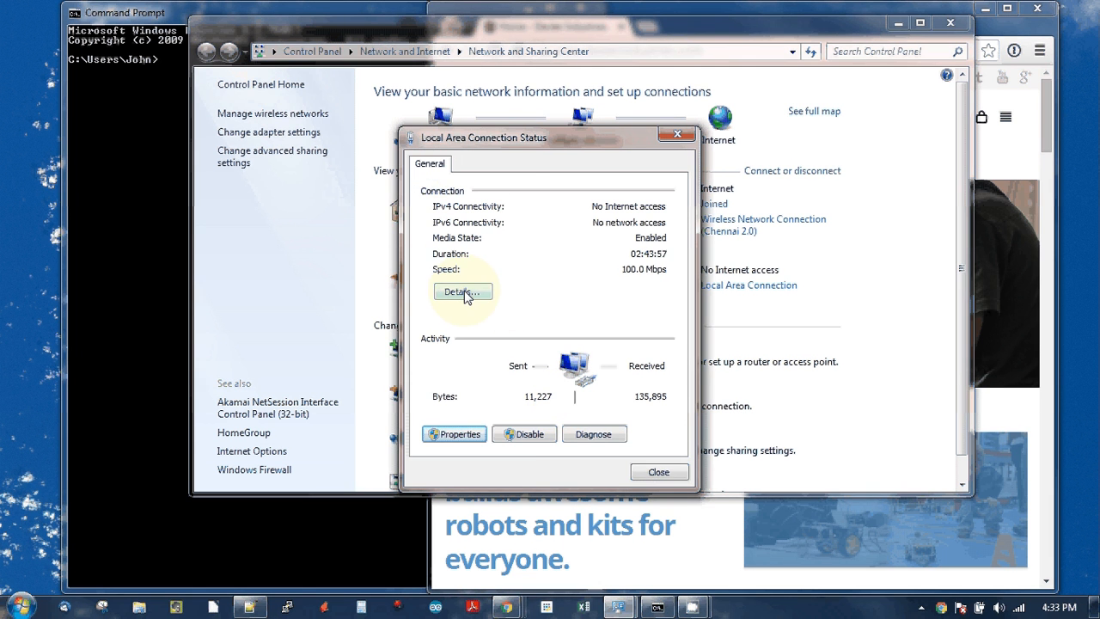
Check the connection Details for autoconfigured IPv4 169.254.207.211, then switch to Command Prompt
left_click(462, 290)
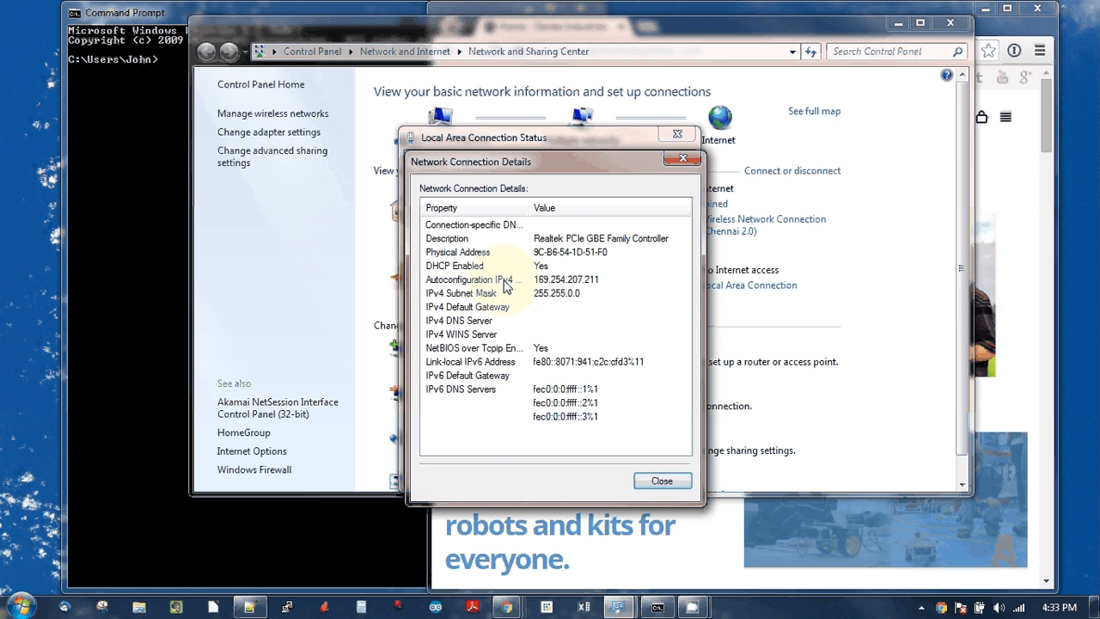
mouse_move(612, 280)
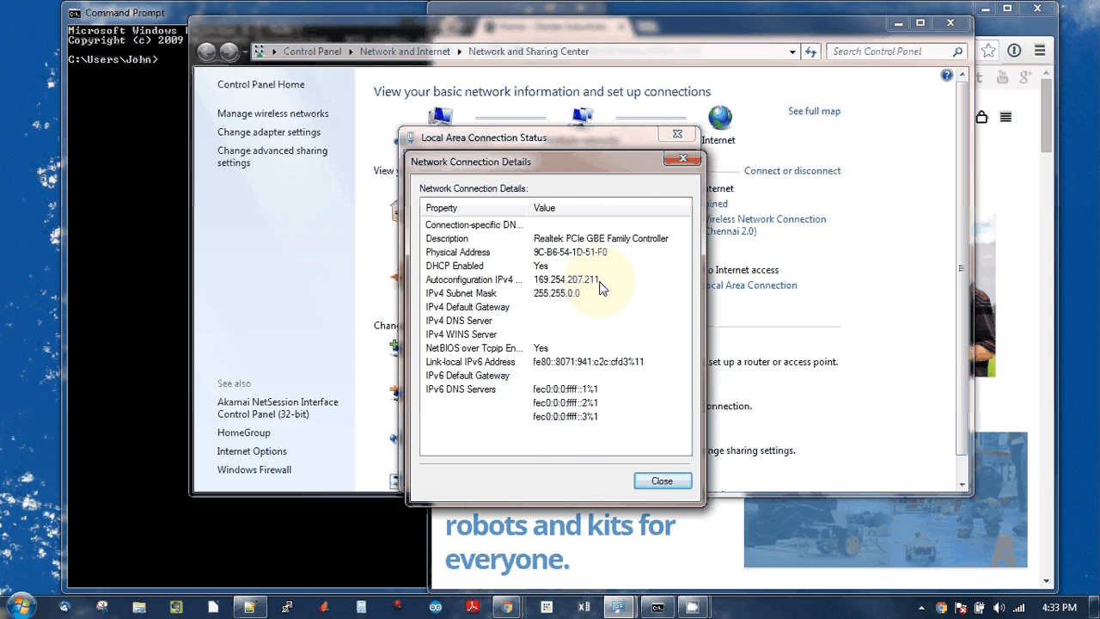
left_click(124, 12)
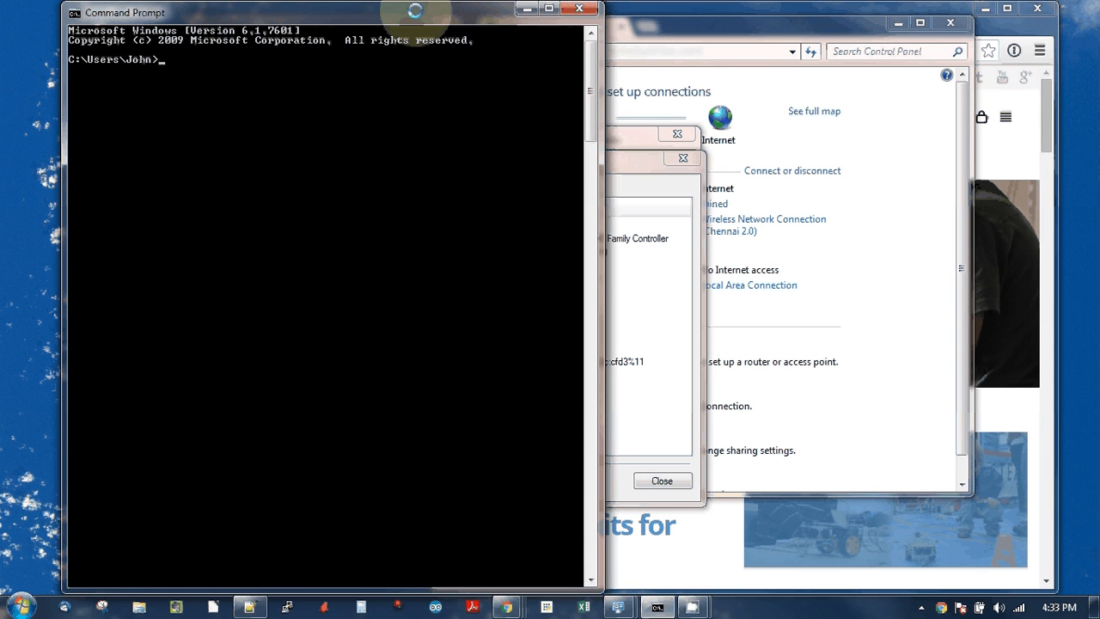
Enter the address 169.254.207.211 at the command prompt as an on-screen reference
left_click(462, 291)
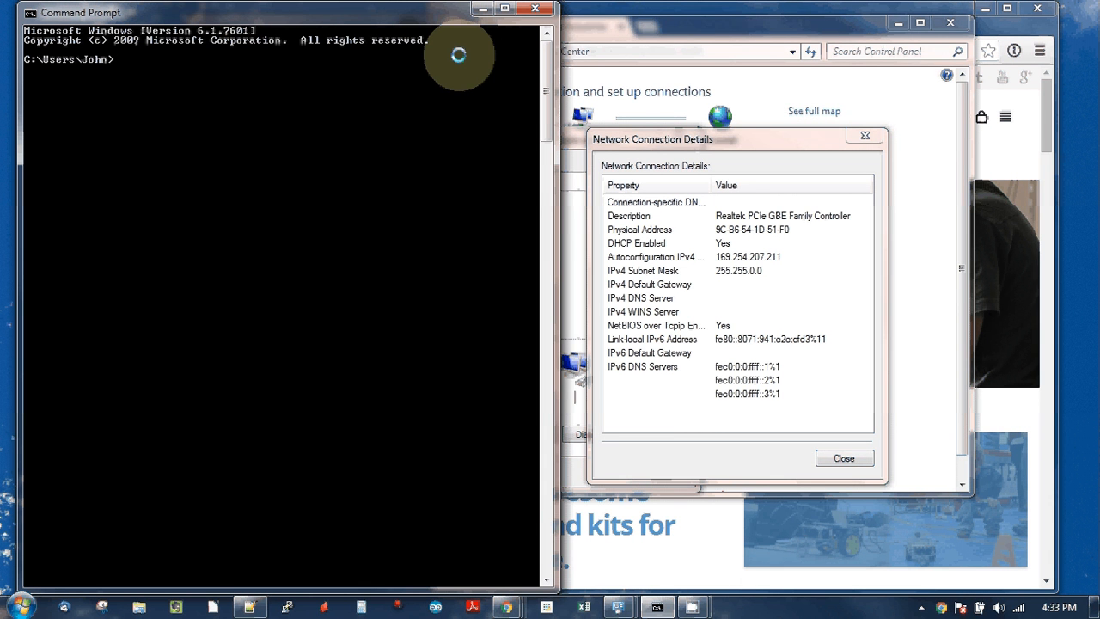
type("16")
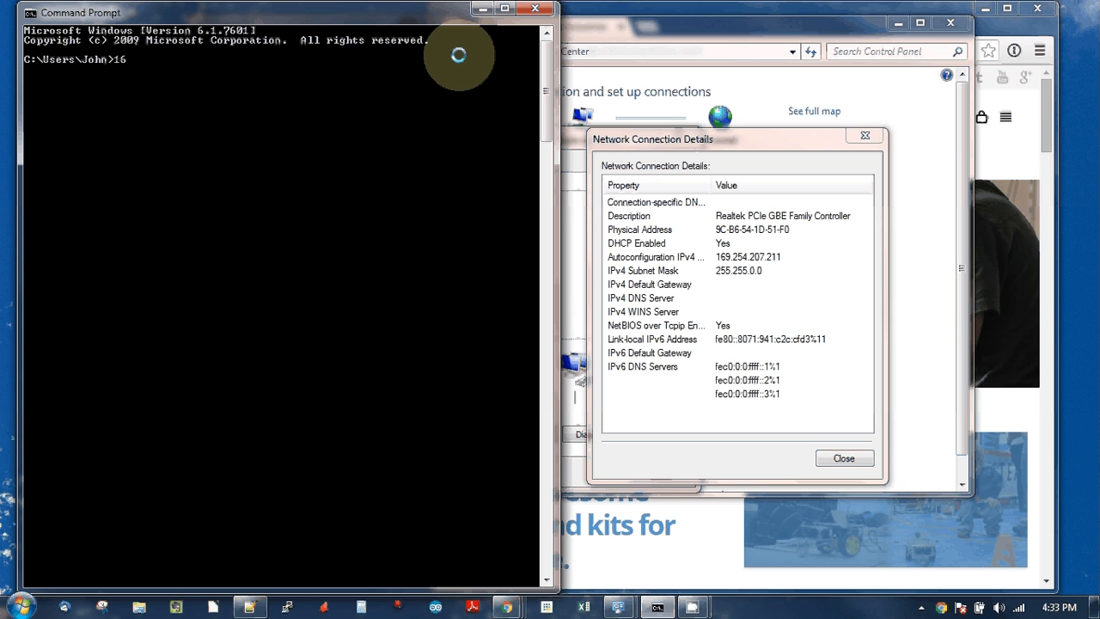
type("169.254.207.")
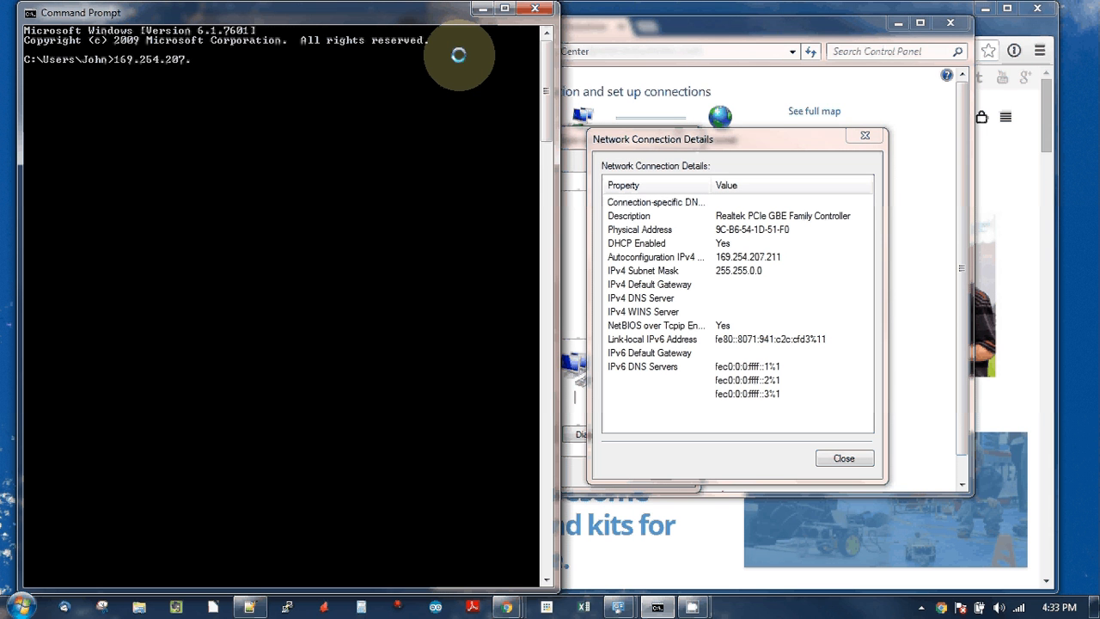
type("211")
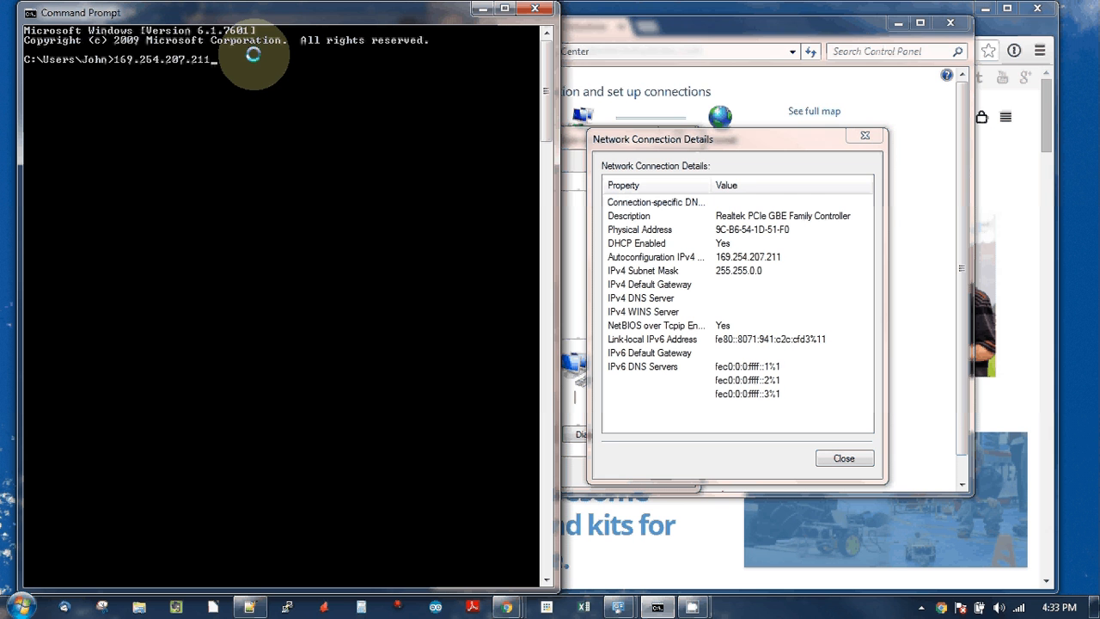
key("Return")
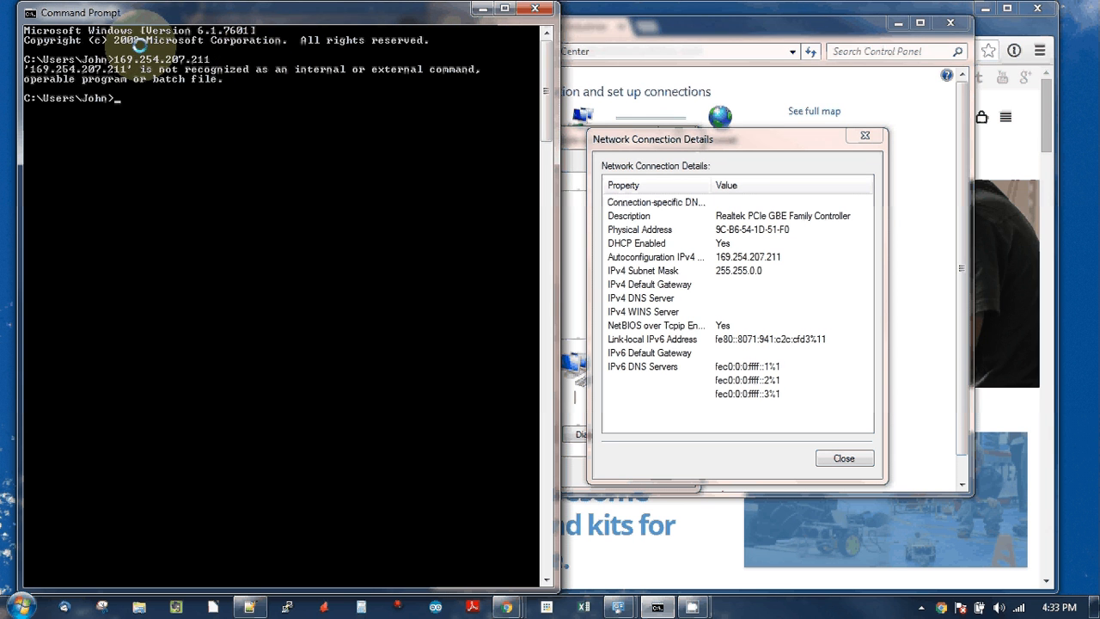
mouse_move(844, 458)
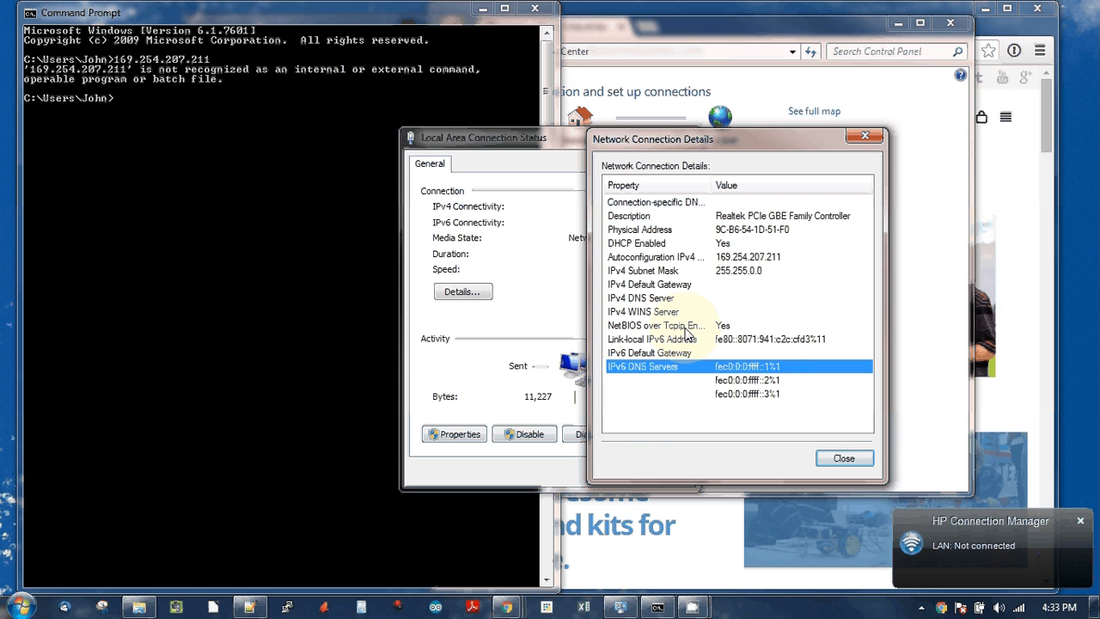
Return to Network and Sharing Center and bring up the boot (I:) scan-and-fix prompt
left_click(842, 457)
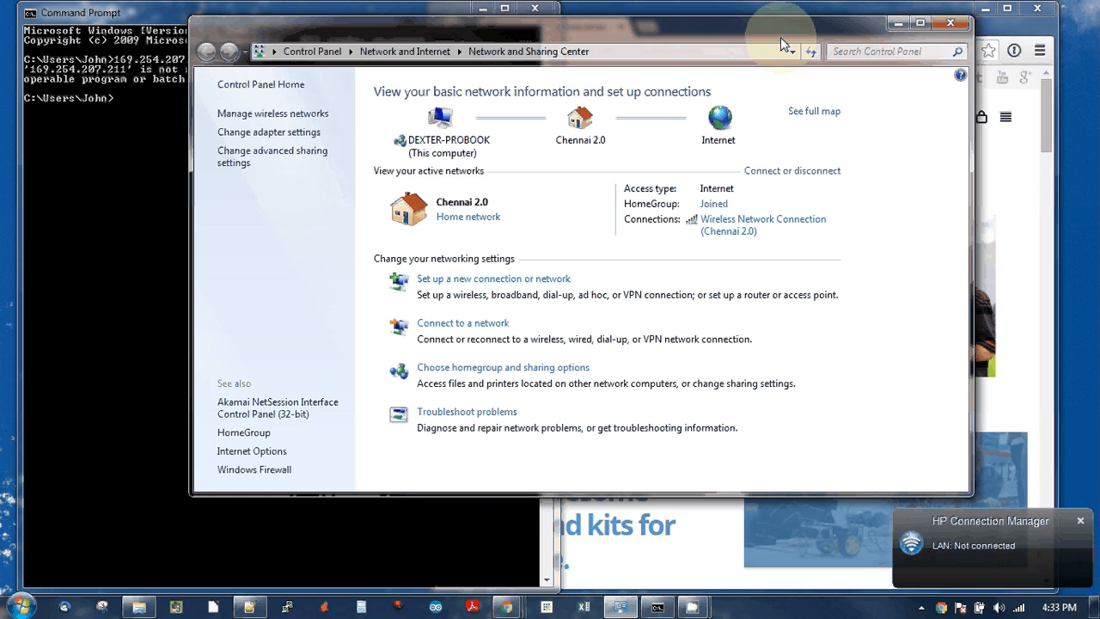
mouse_move(759, 241)
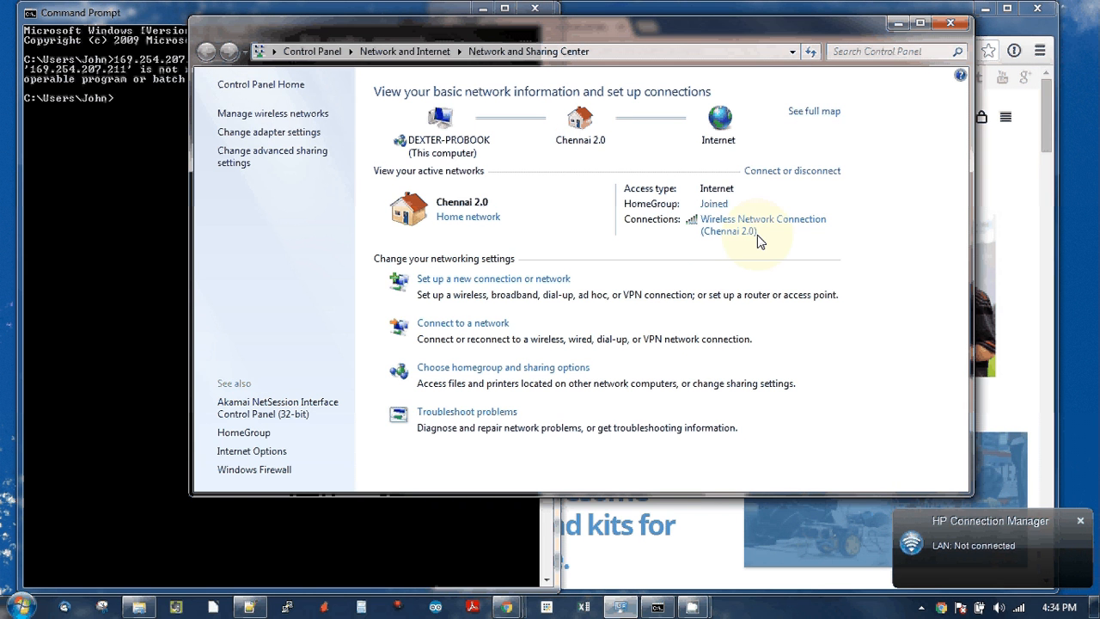
mouse_move(773, 221)
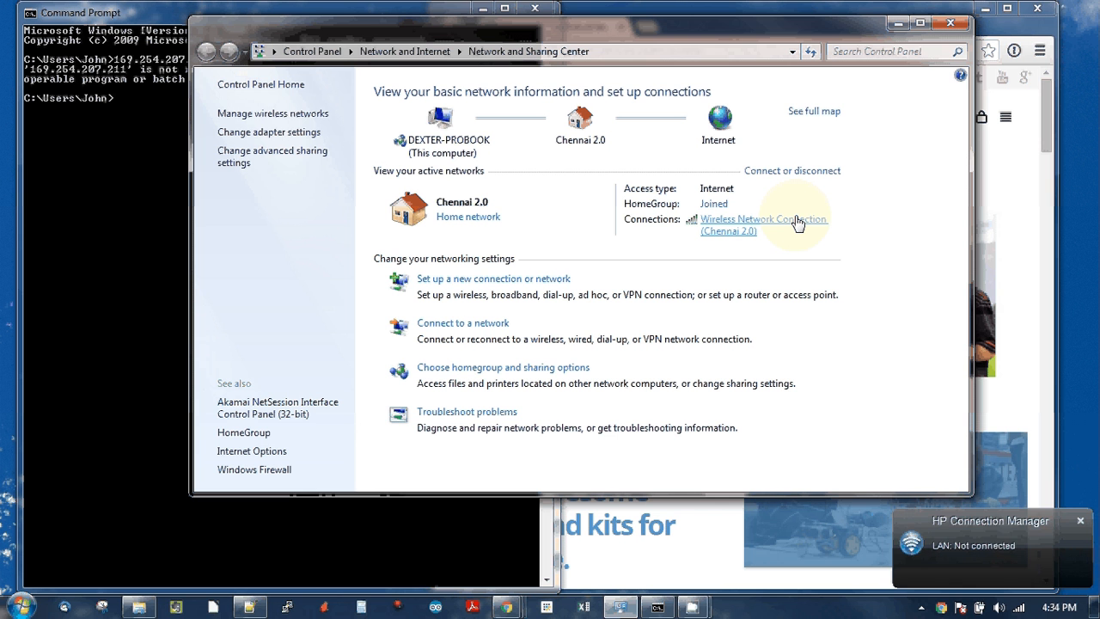
left_click(1079, 521)
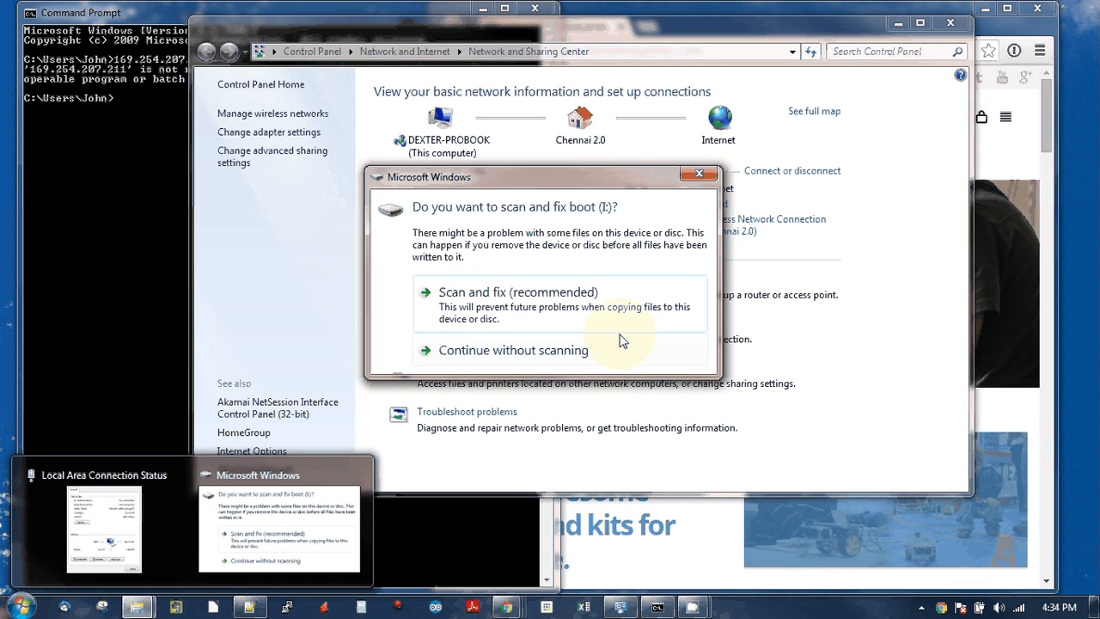
Browse the boot (I:) card to cmdline.txt and bring up its Open with Notepad option
right_click(137, 607)
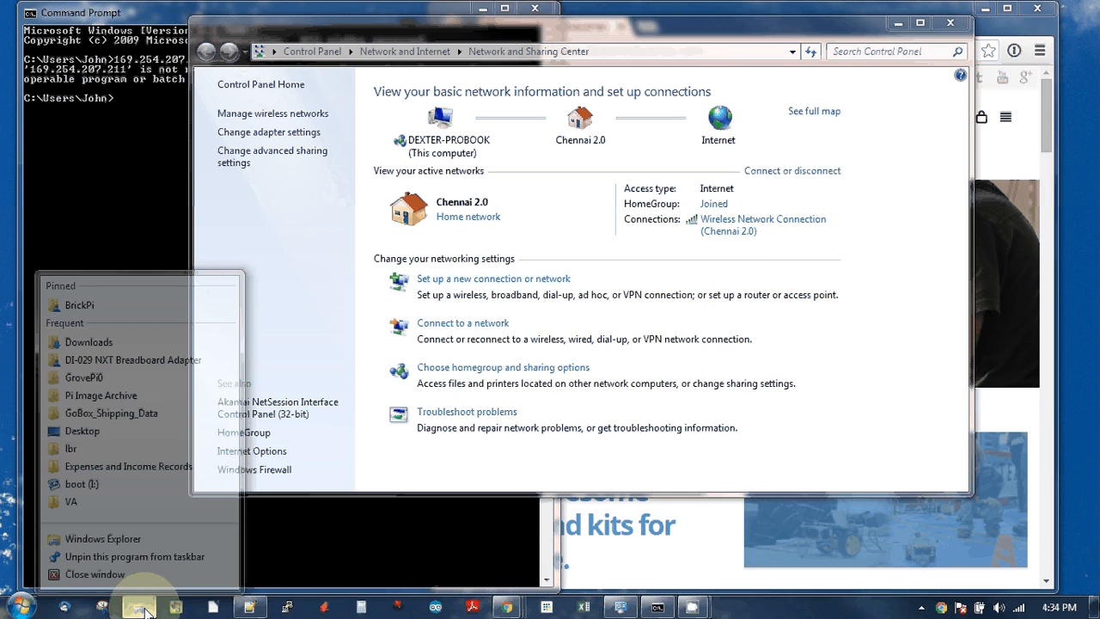
left_click(103, 538)
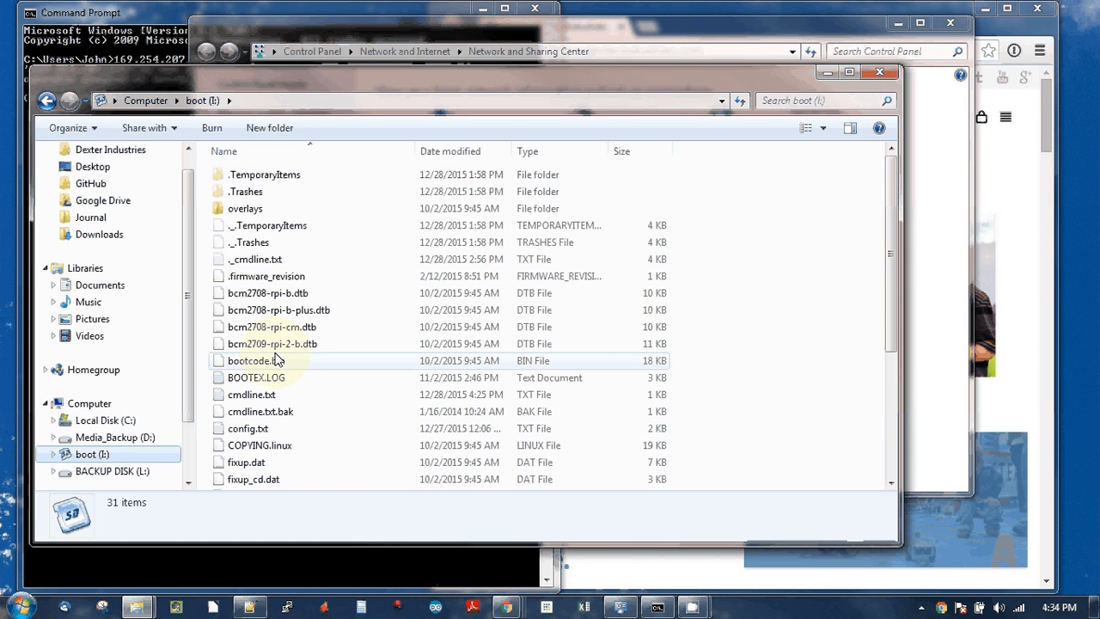
left_click(256, 378)
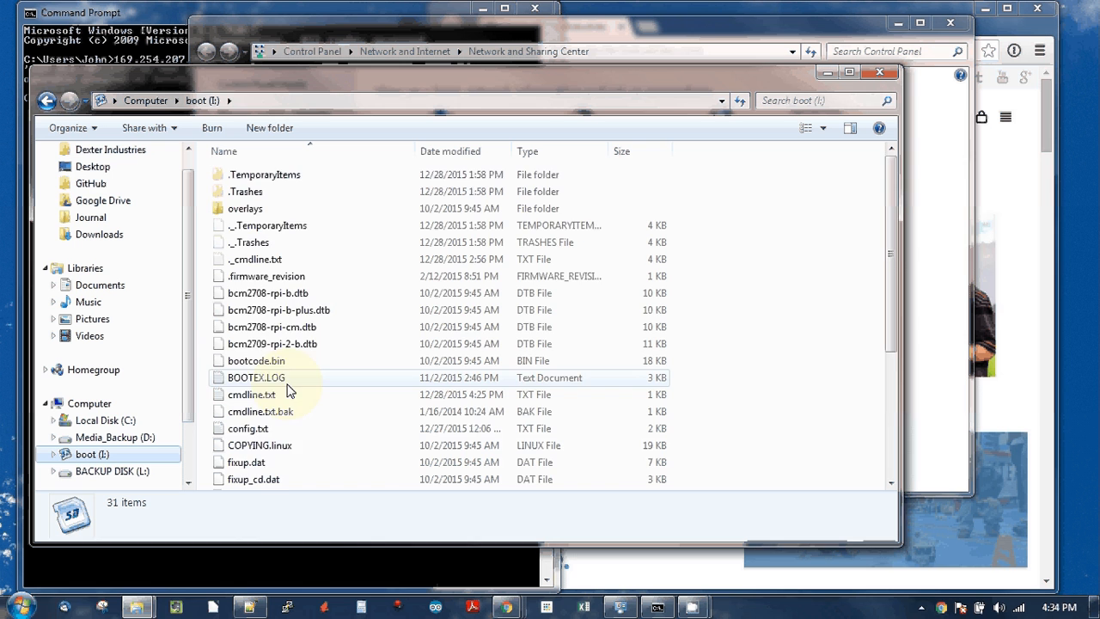
scroll("down", 3)
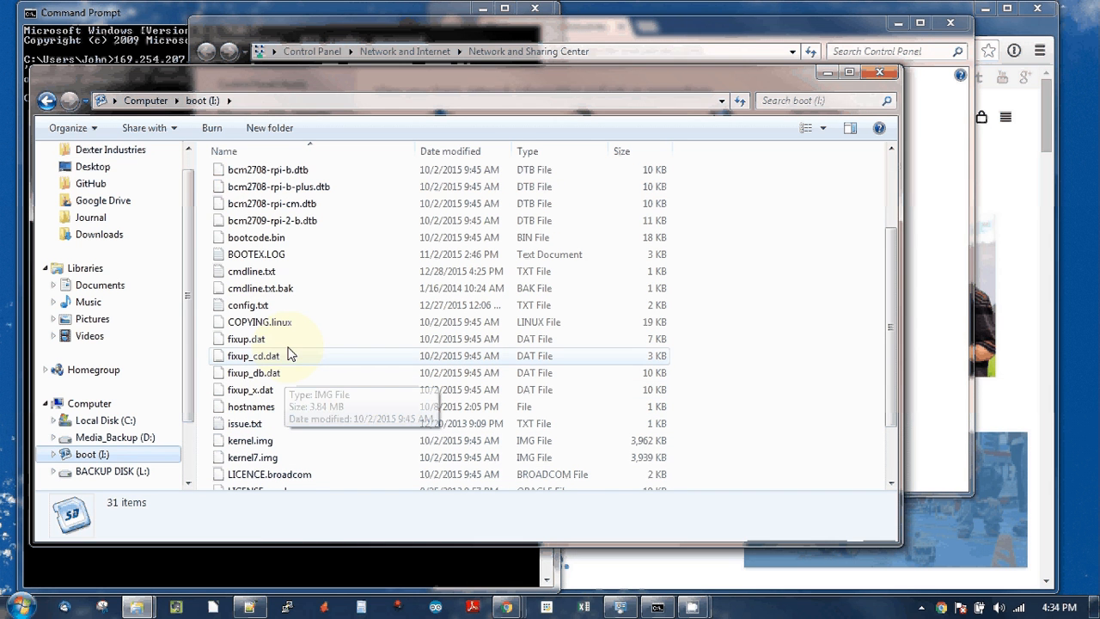
mouse_move(251, 271)
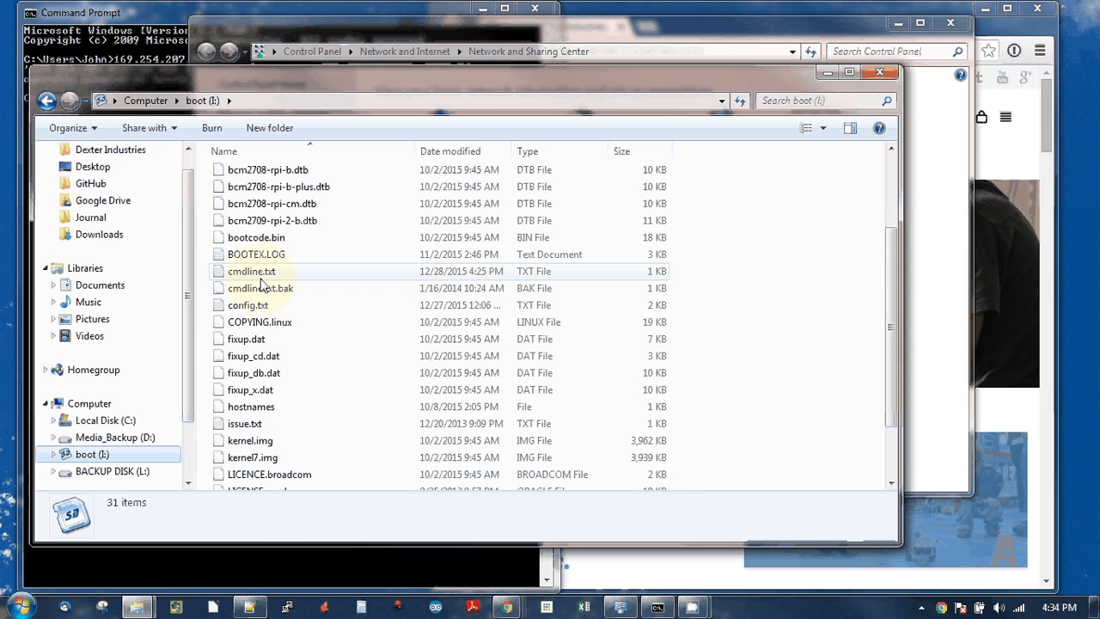
mouse_move(250, 271)
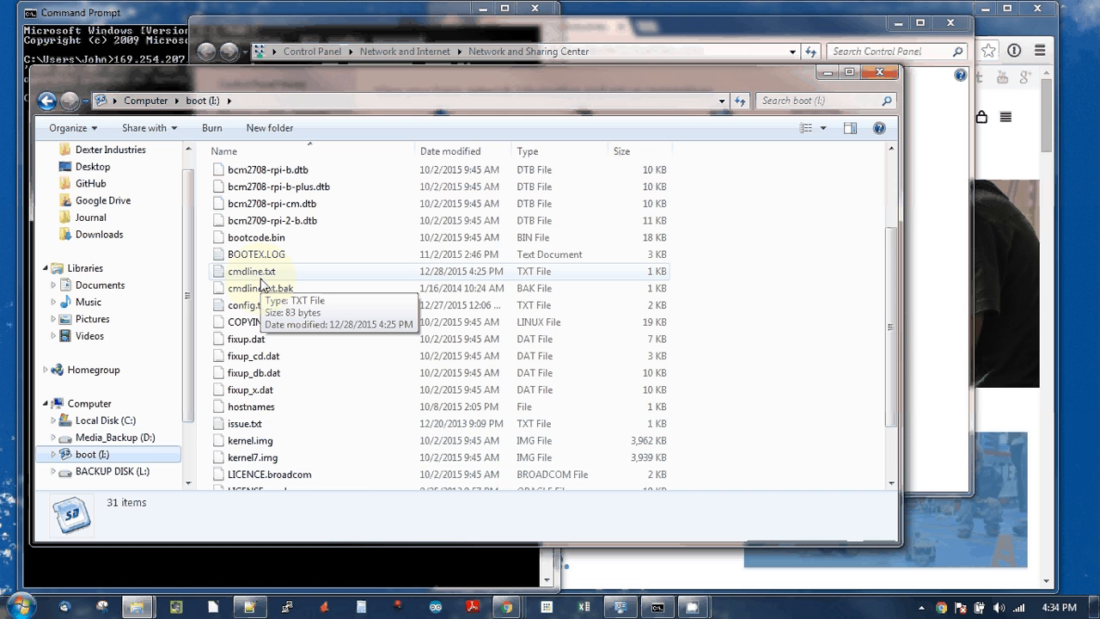
left_click(250, 270)
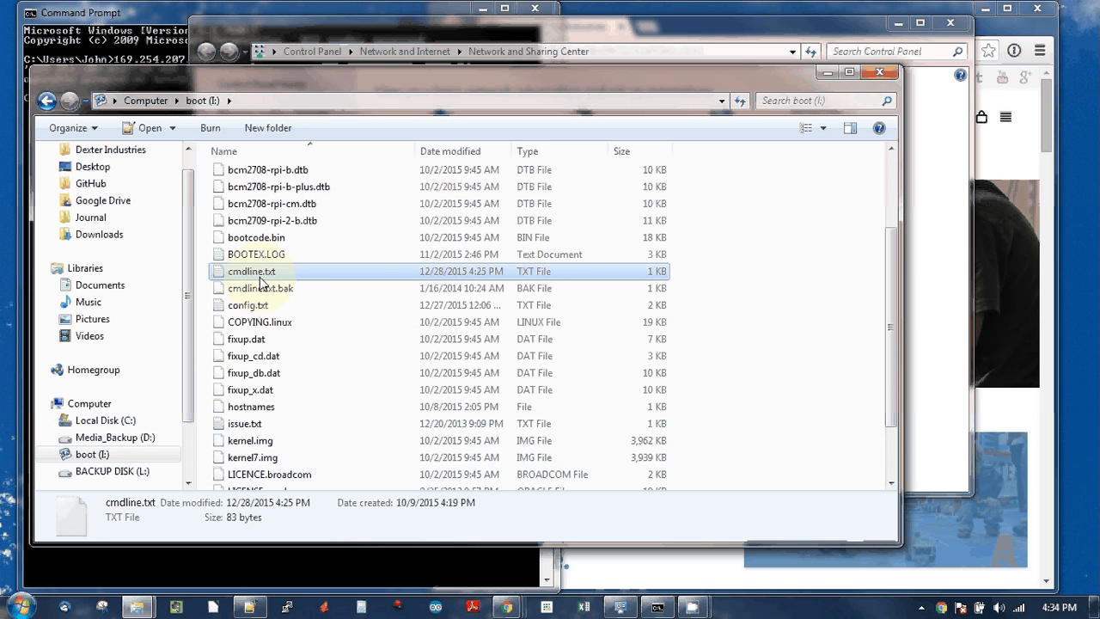
mouse_move(250, 272)
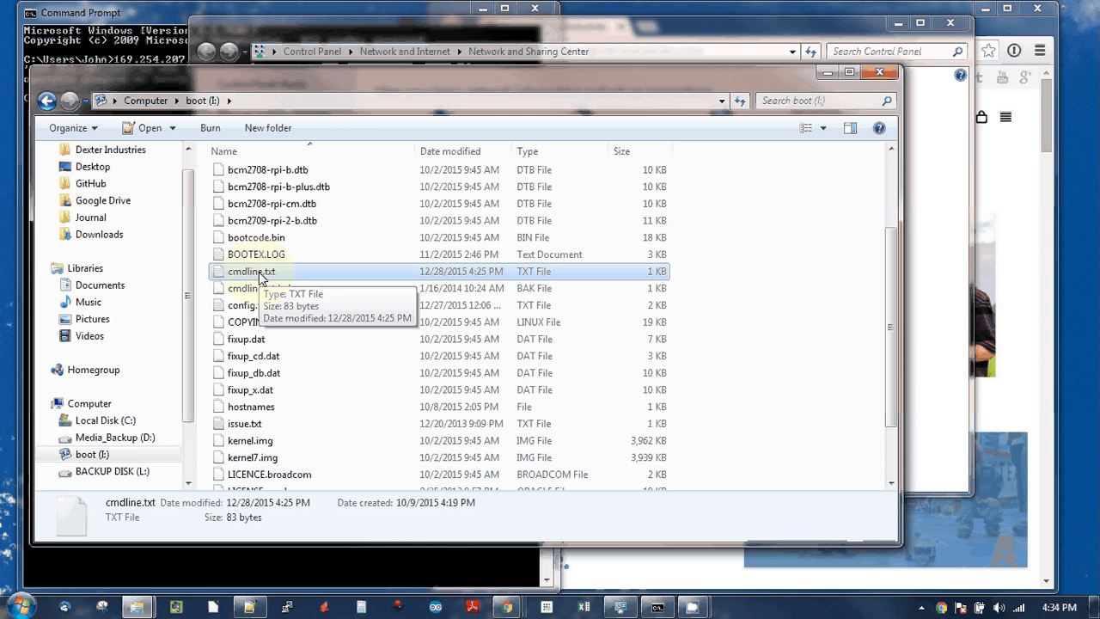
right_click(251, 272)
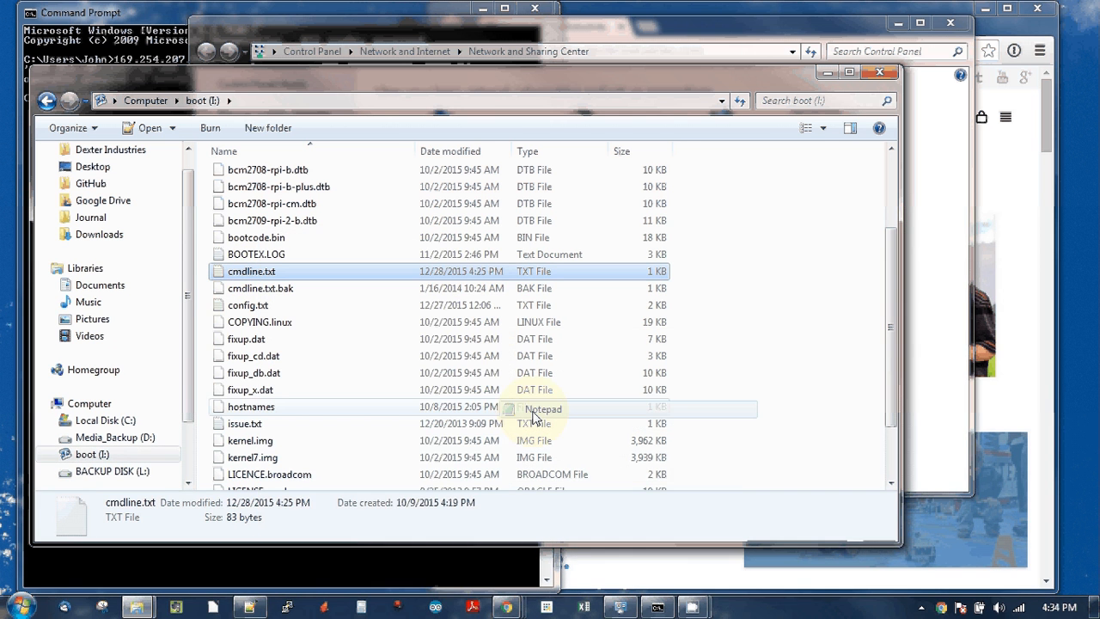
Append ip=169.254.207.212 to the end of the cmdline.txt boot line in Notepad
double_click(252, 271)
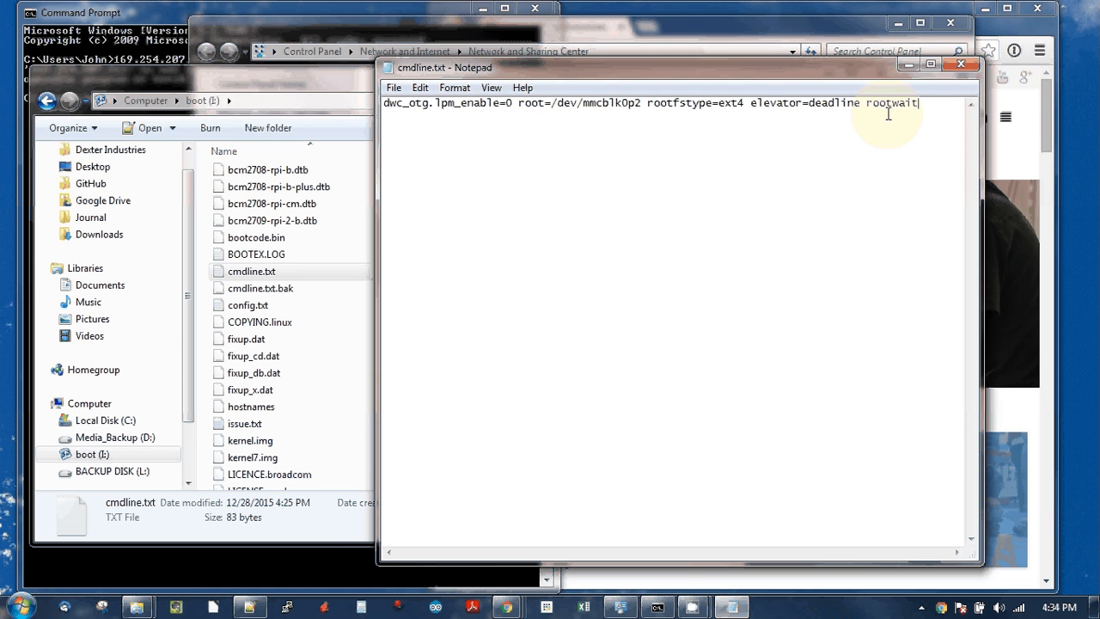
mouse_move(935, 113)
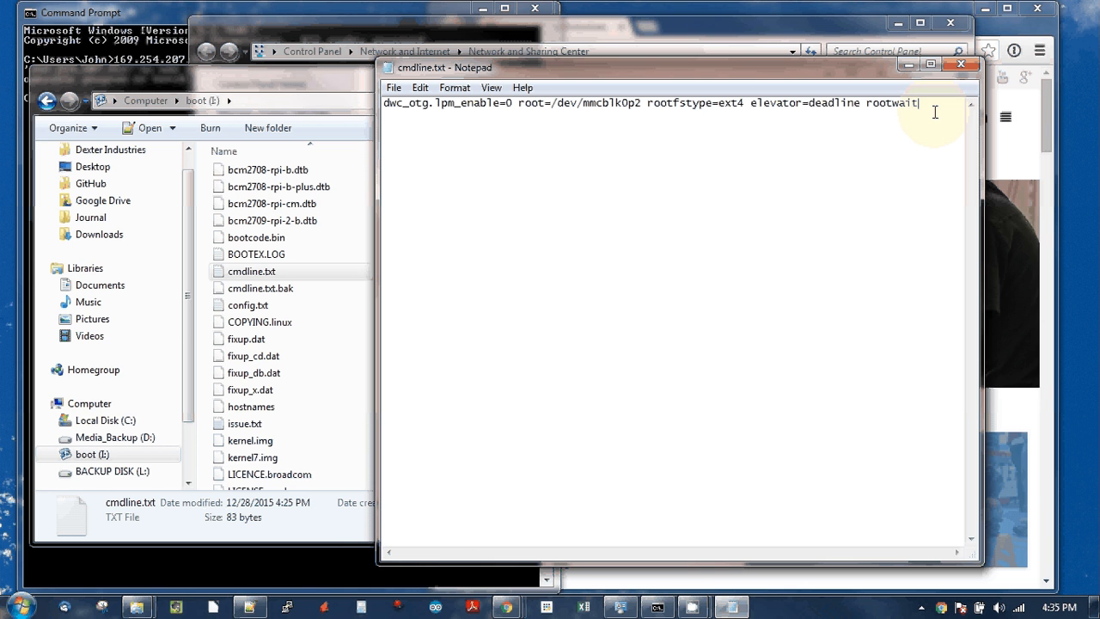
type("il")
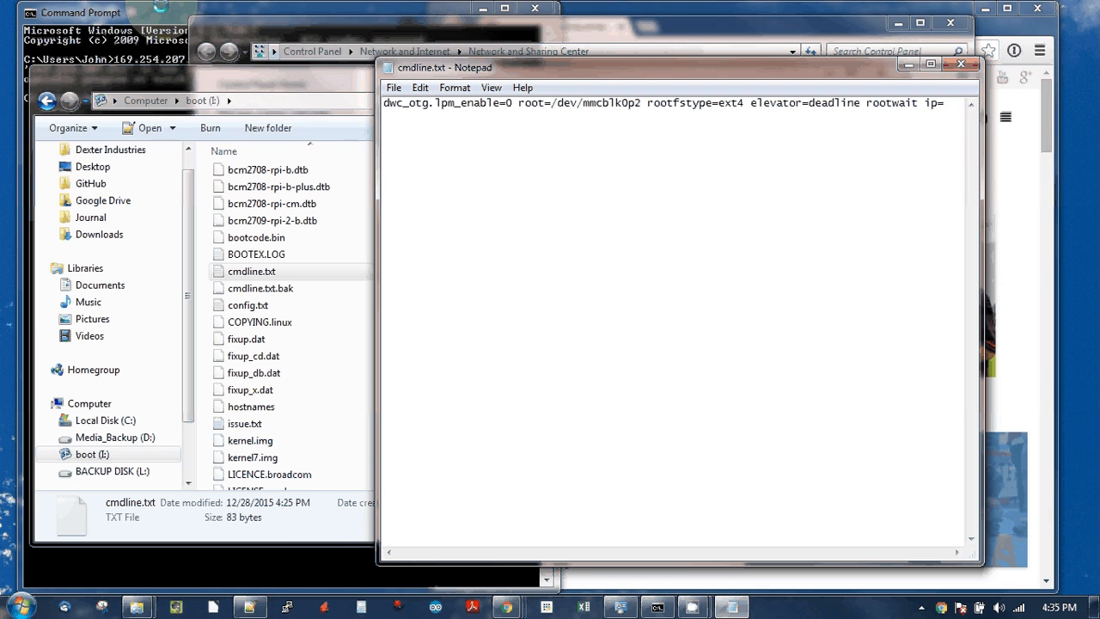
left_click(78, 12)
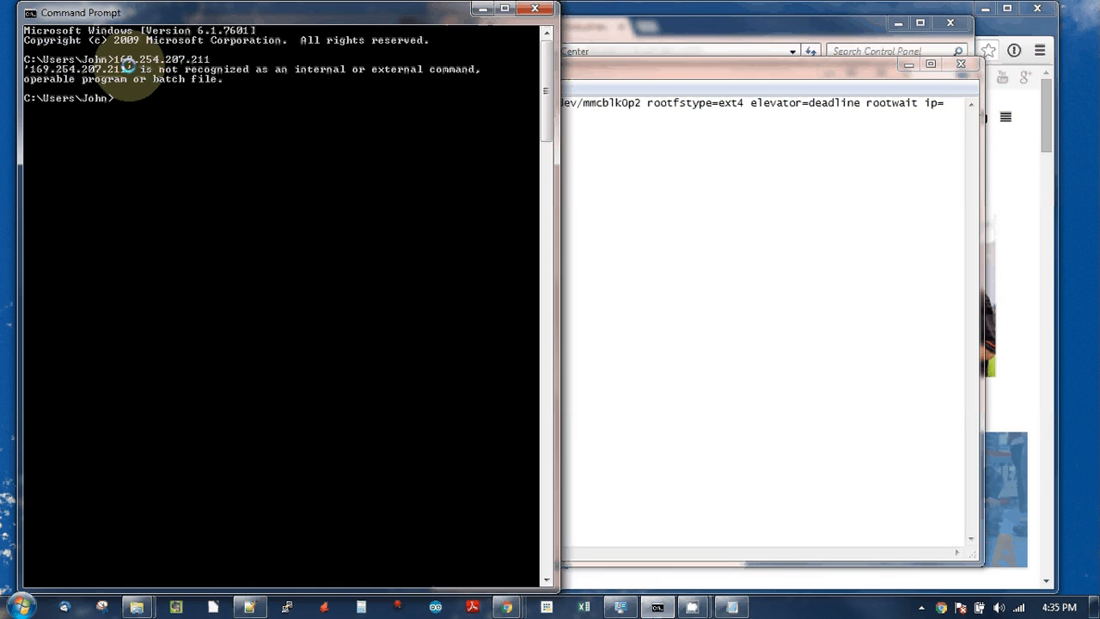
mouse_move(155, 61)
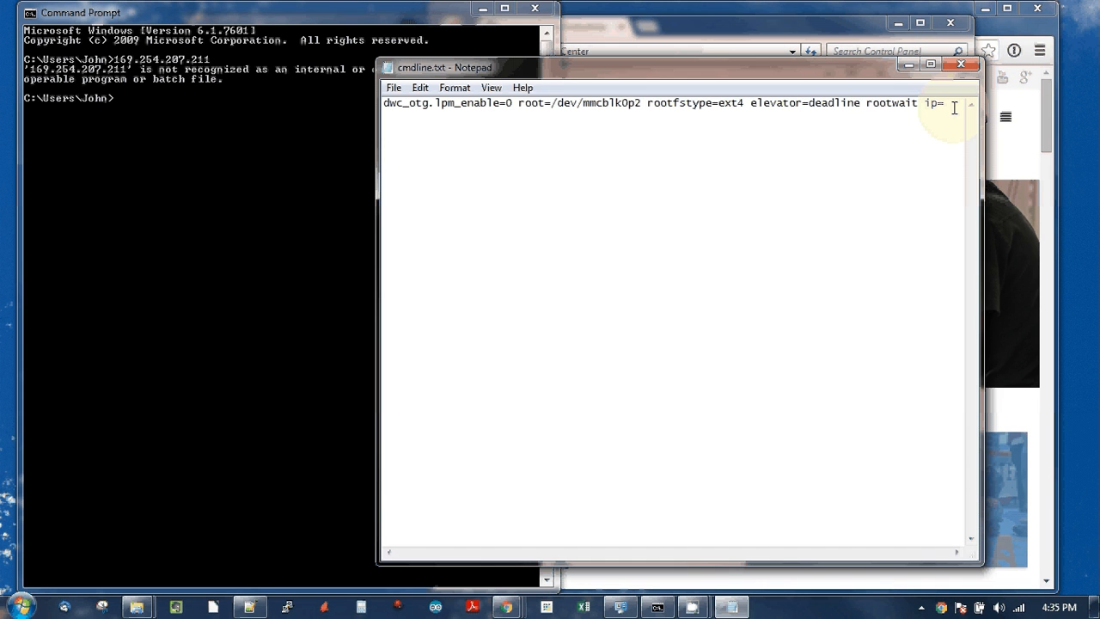
type("169.254.207.")
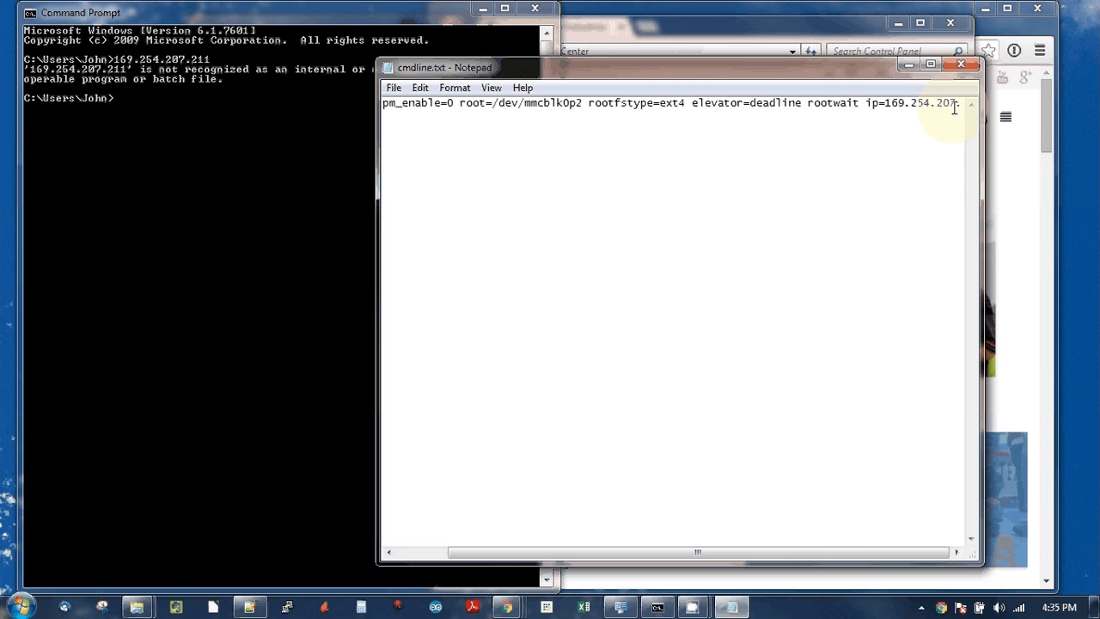
scroll("right", 3)
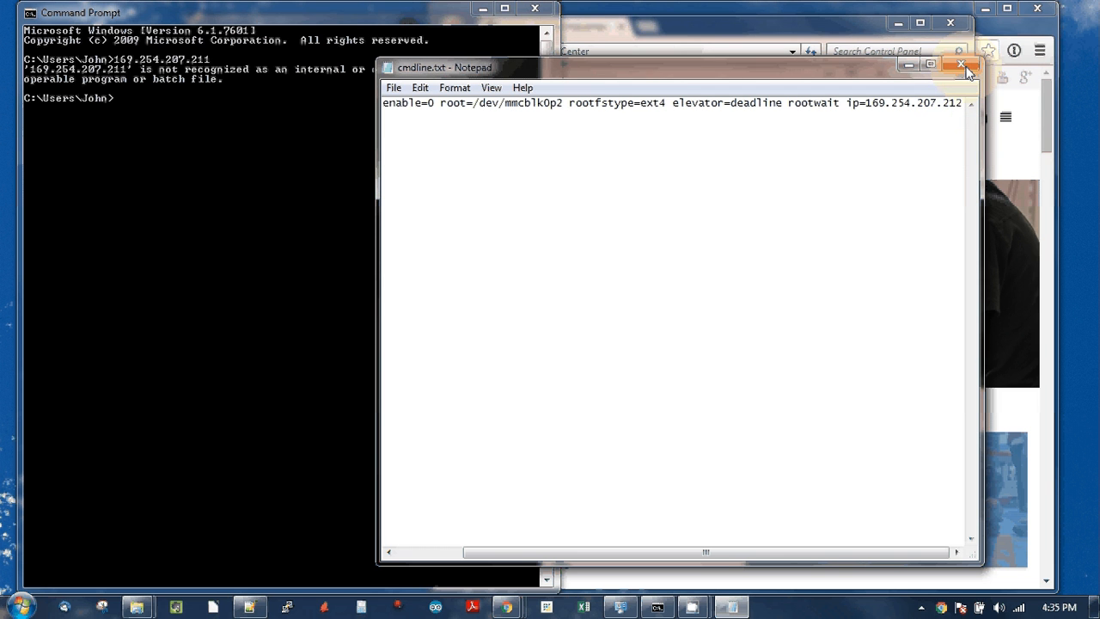
Close Notepad and eject the boot (I:) card from Explorer's navigation pane
left_click(961, 66)
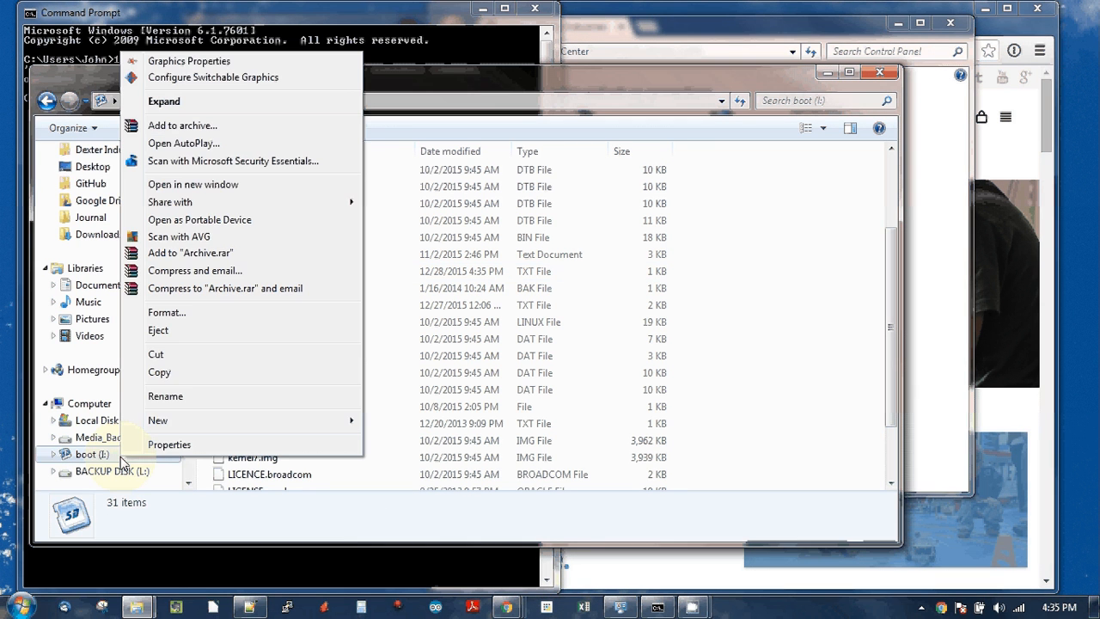
left_click(158, 330)
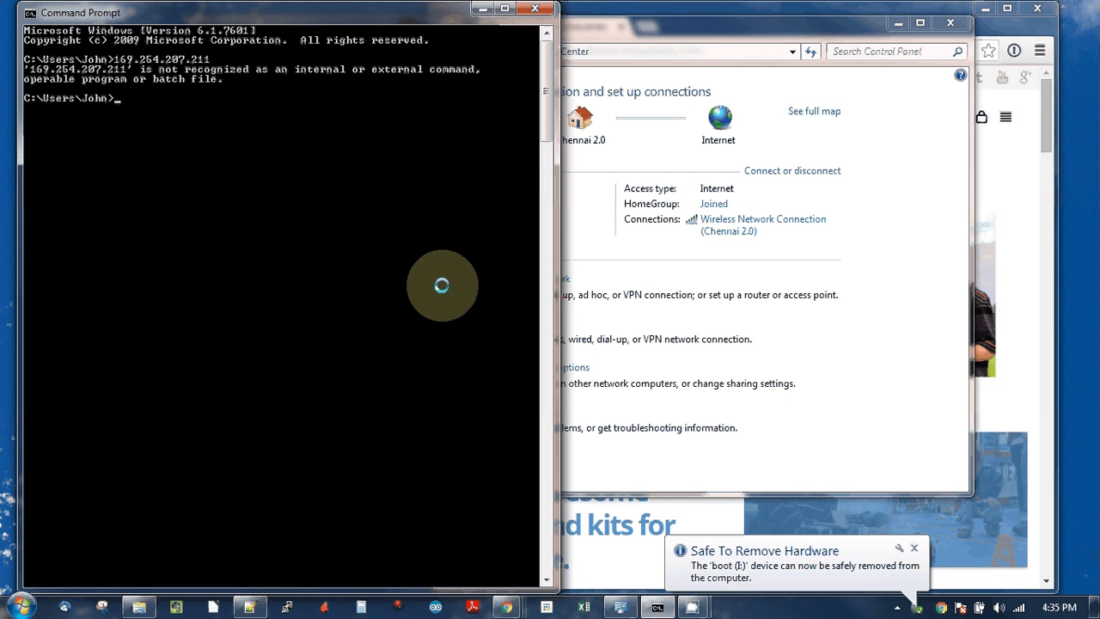
mouse_move(287, 98)
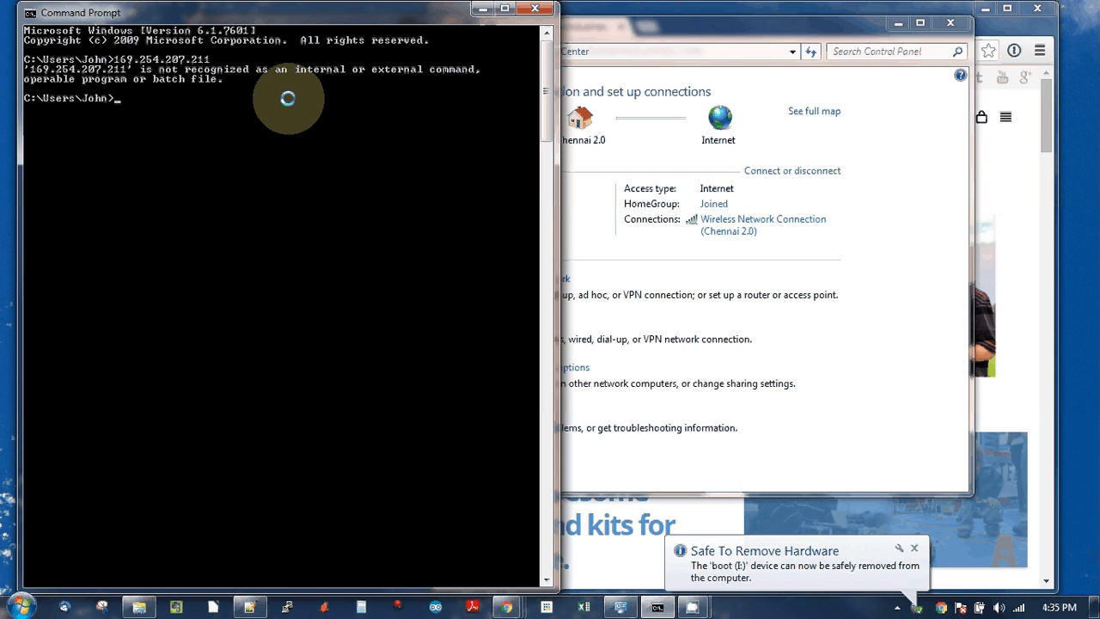
Type the Pi's static address 169.254.207.212 at the command prompt without submitting
type("169254.")
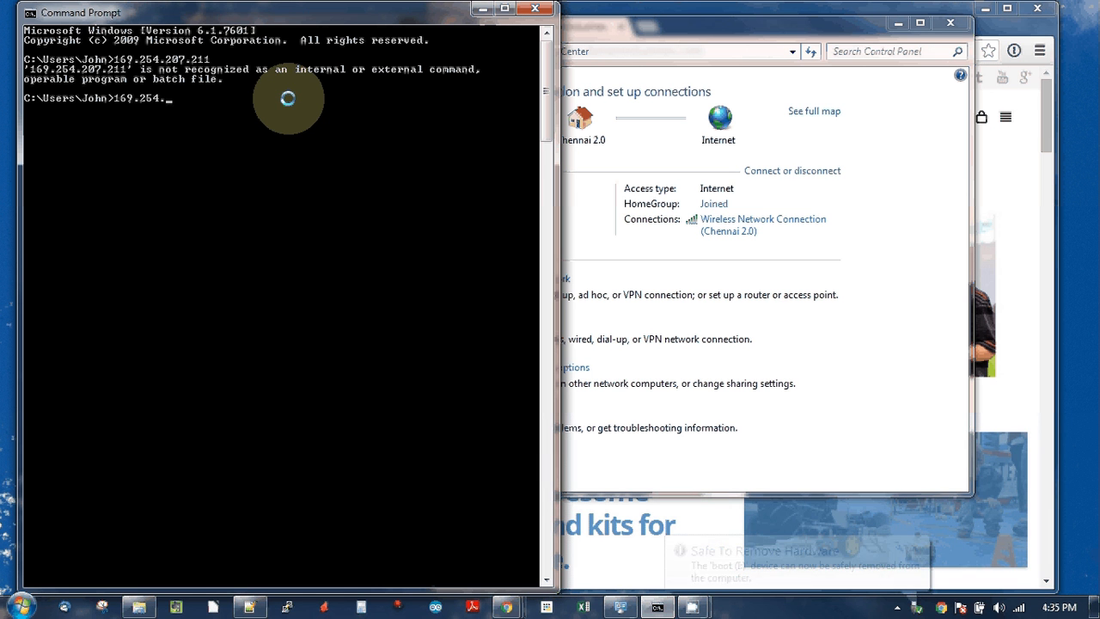
type("207.212")
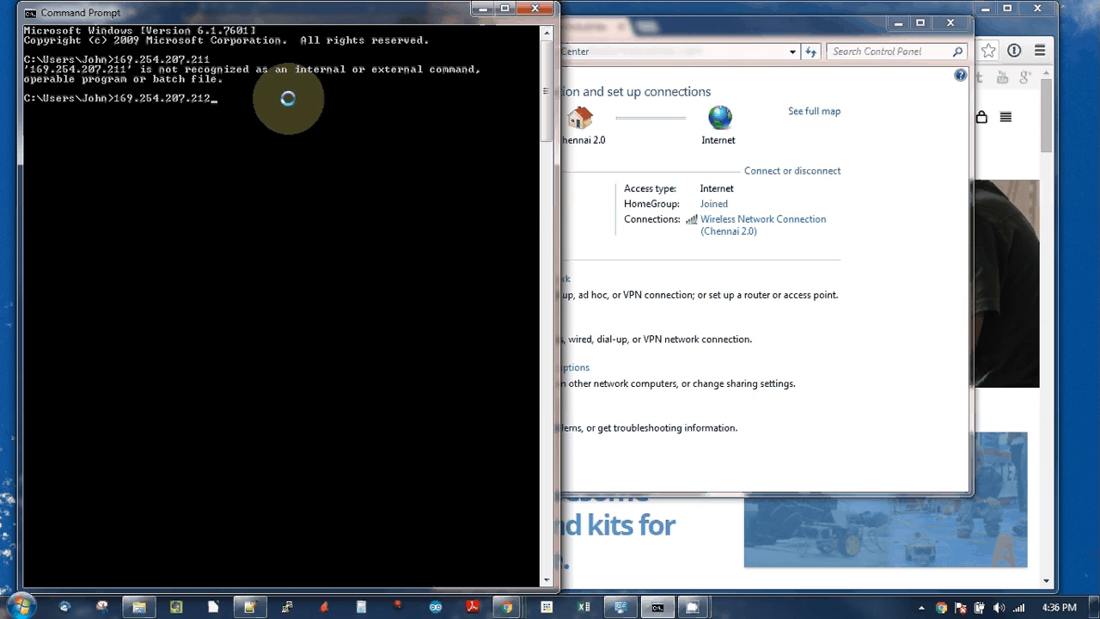
mouse_move(759, 284)
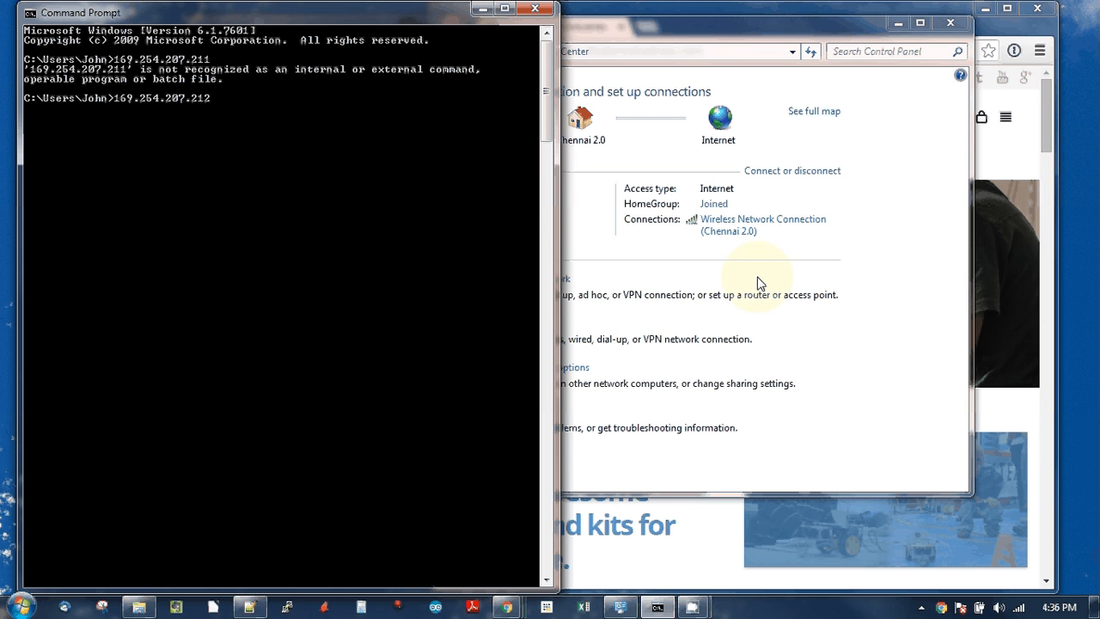
mouse_move(855, 268)
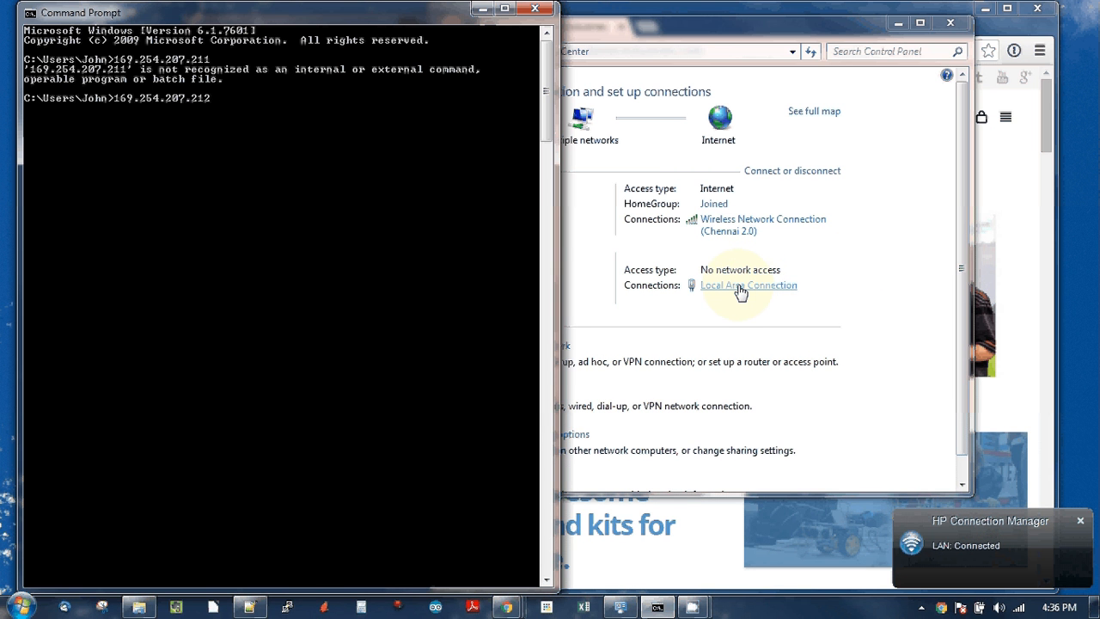
mouse_move(585, 224)
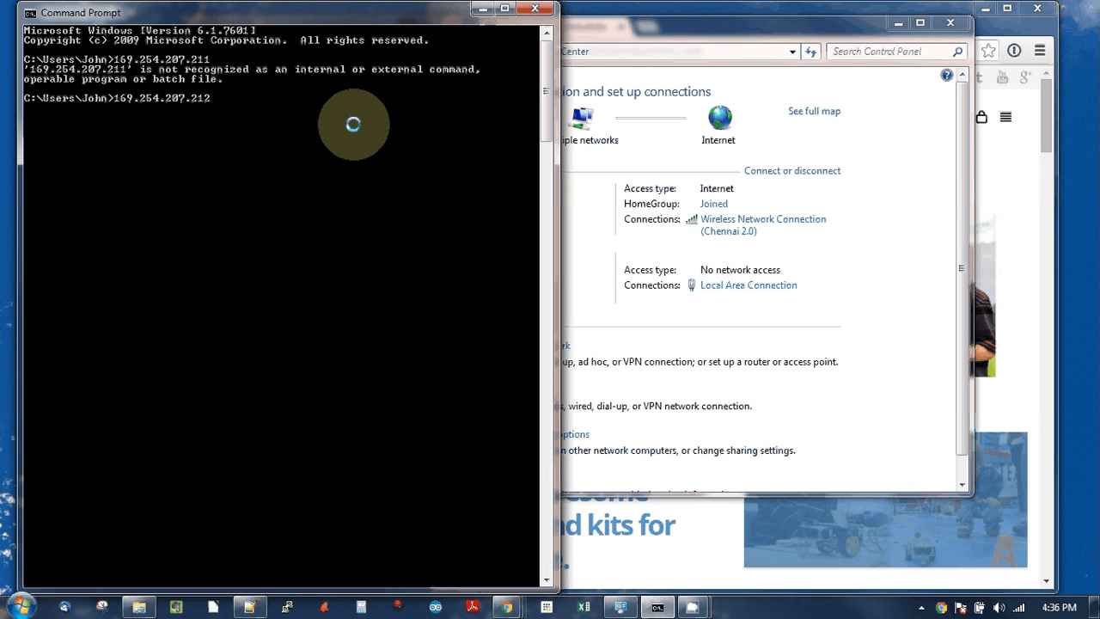
Ping 169.254.207.212 and then dex.local, each returning four replies with no loss
type("ping")
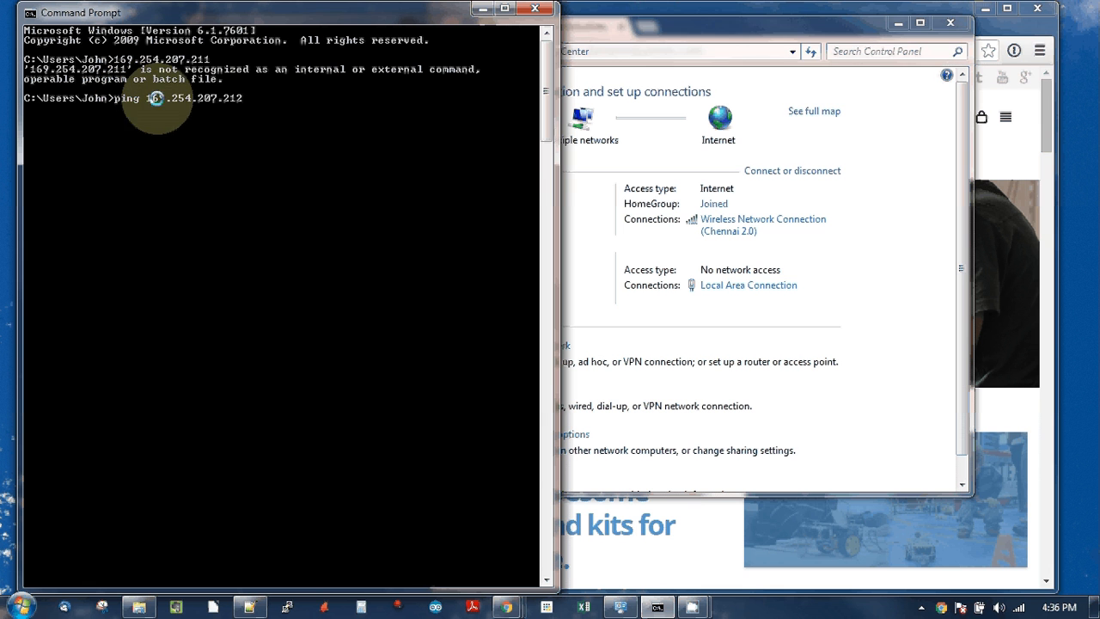
mouse_move(246, 106)
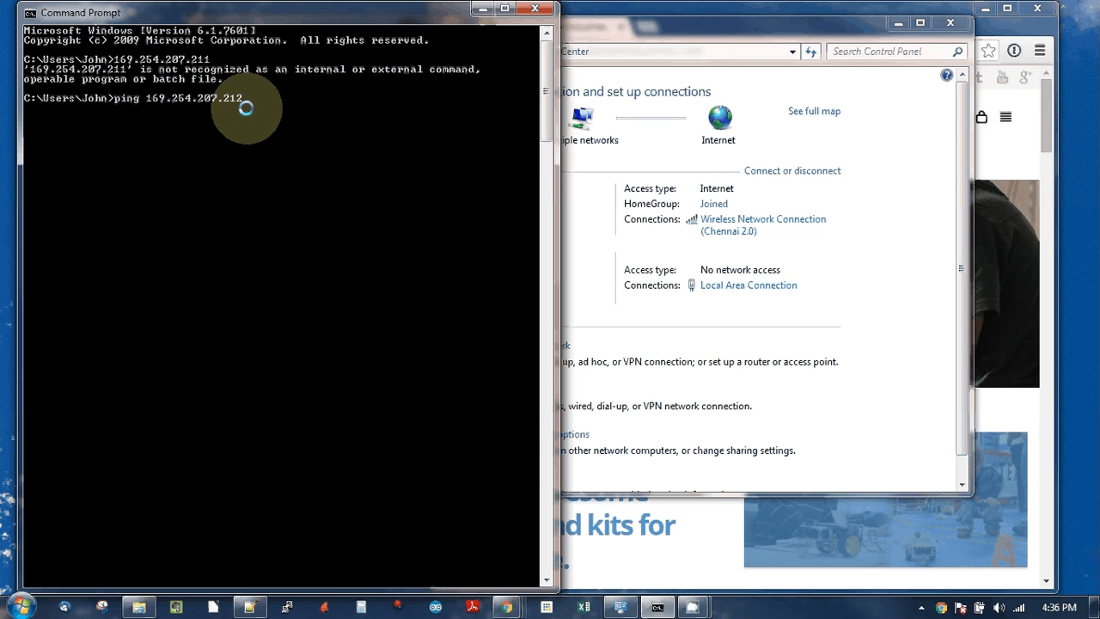
key("Return")
type("ping")
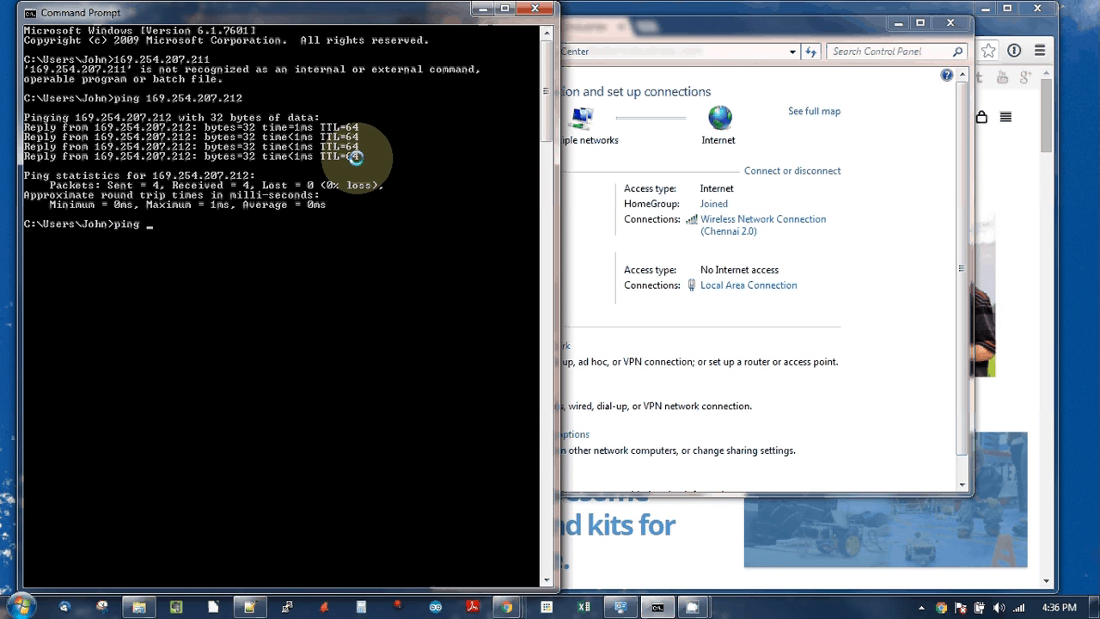
type("dex.")
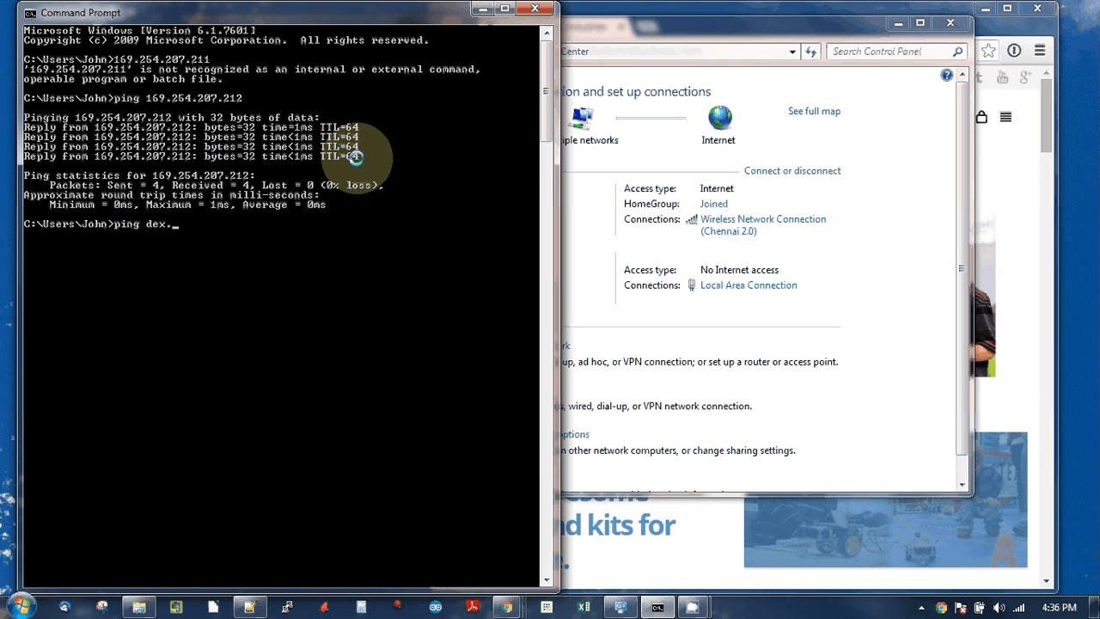
type(".local")
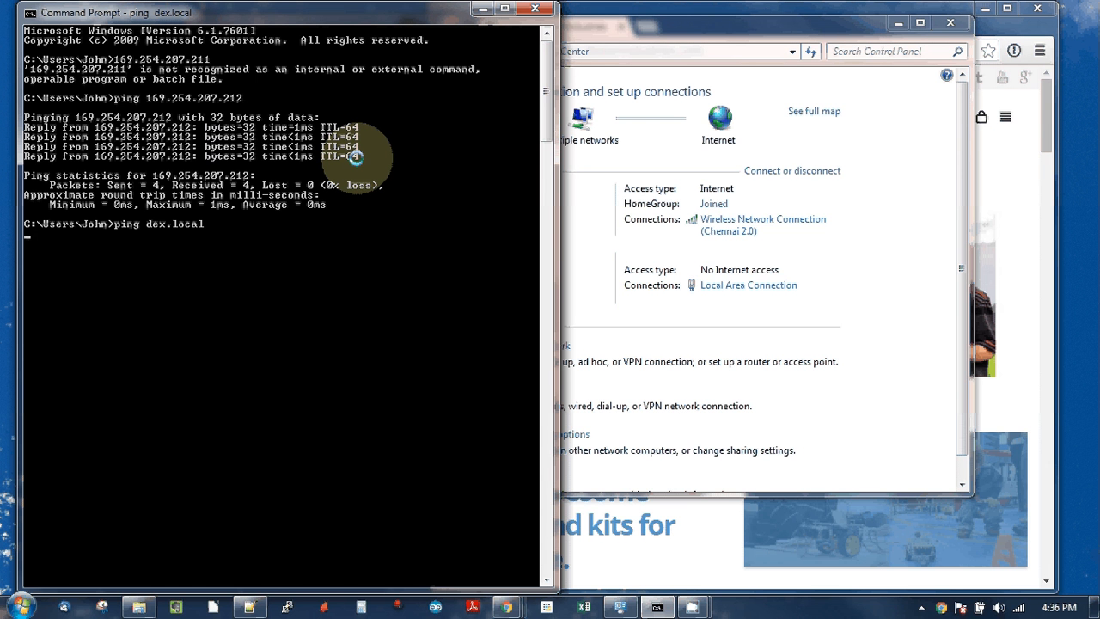
key("Return")
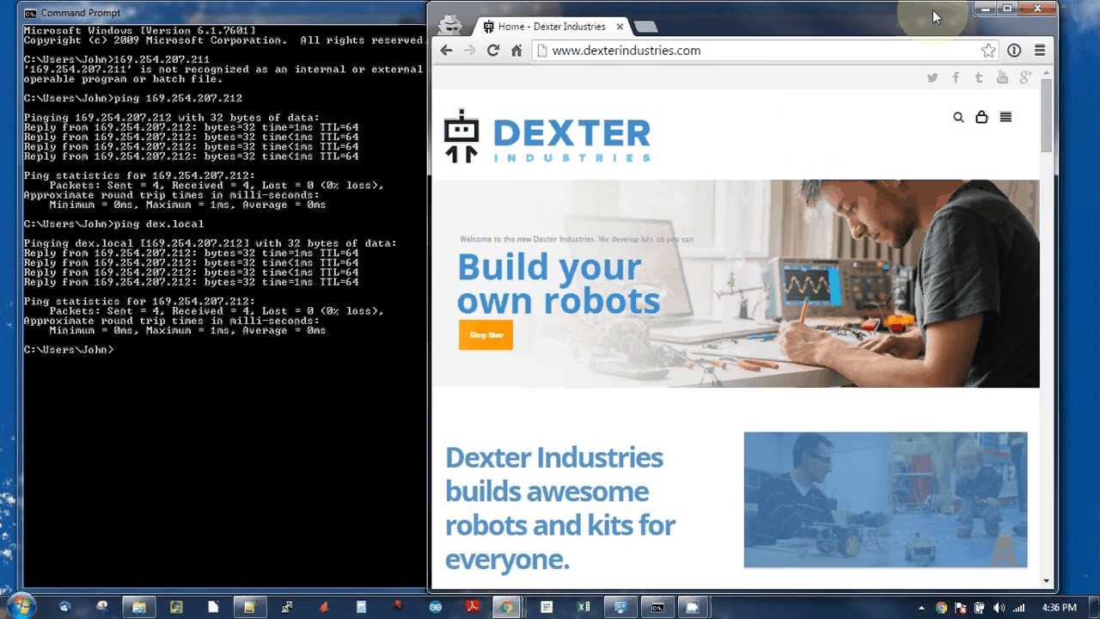
Load the Pi's Dexter Industries page by entering dex.local in Chrome's address bar
left_click(627, 50)
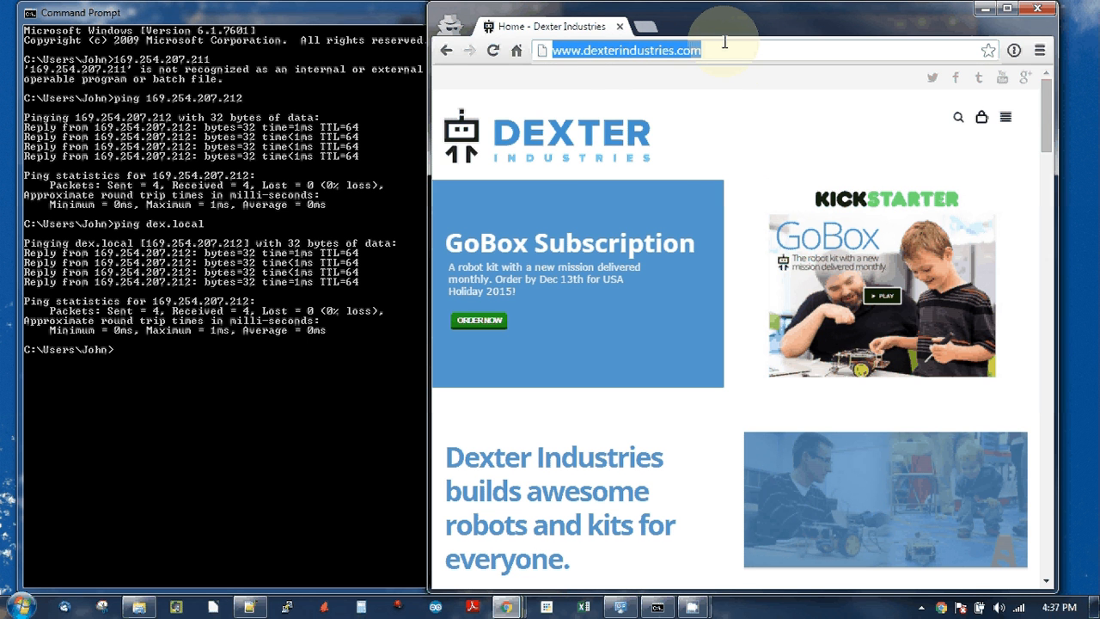
type("dex.lco")
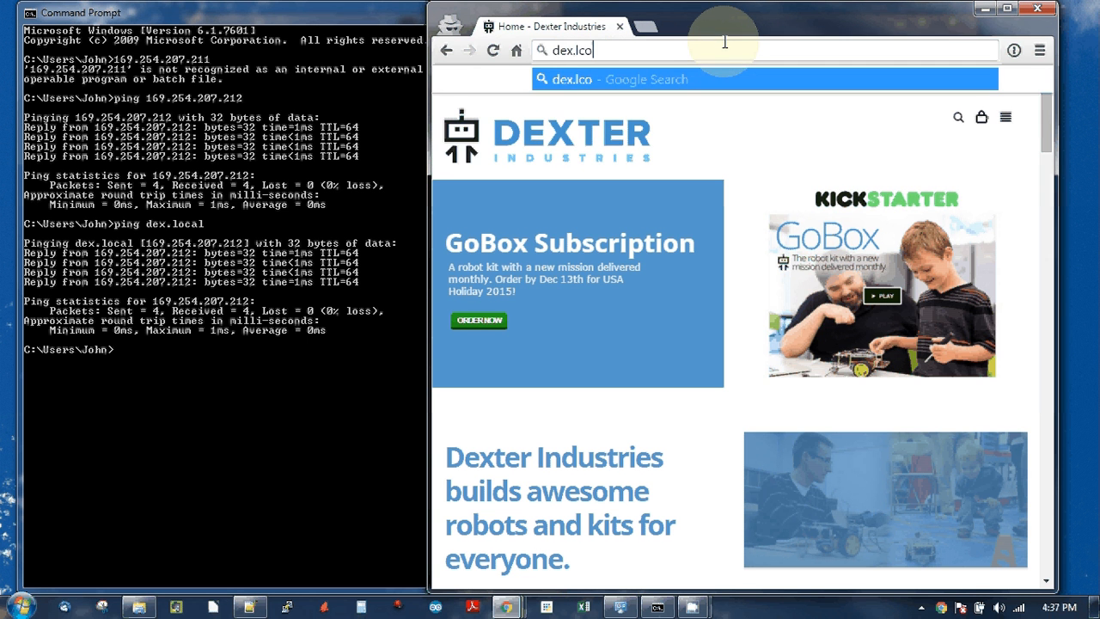
key("Return")
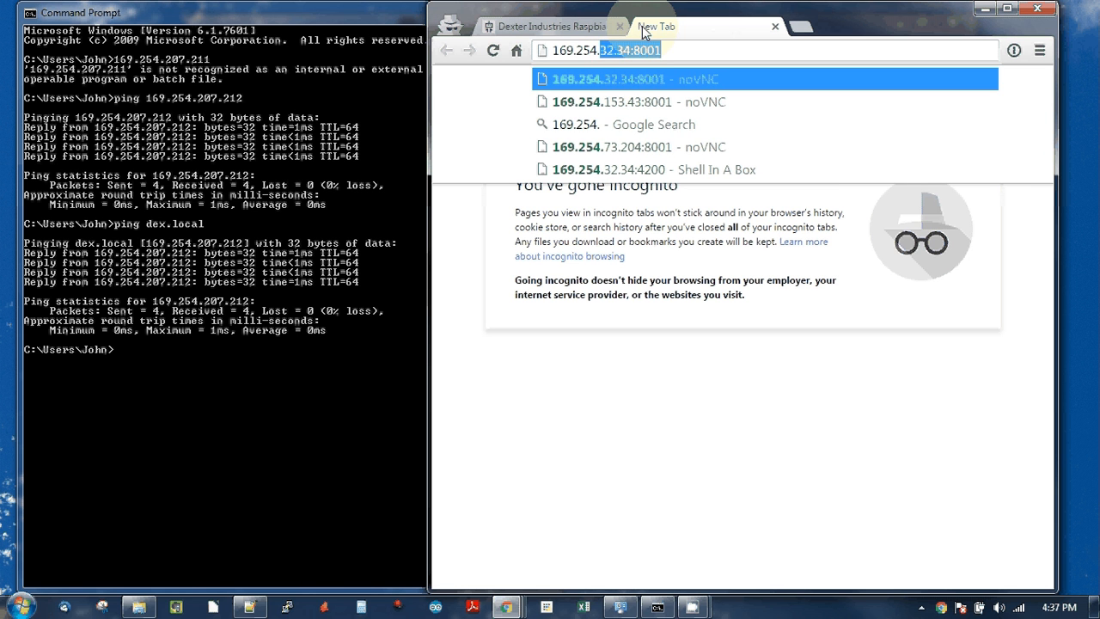
Enter 169.254.207.212 in the new tab's address bar to load the Raspbian for Robots page
type("169.254.207.2")
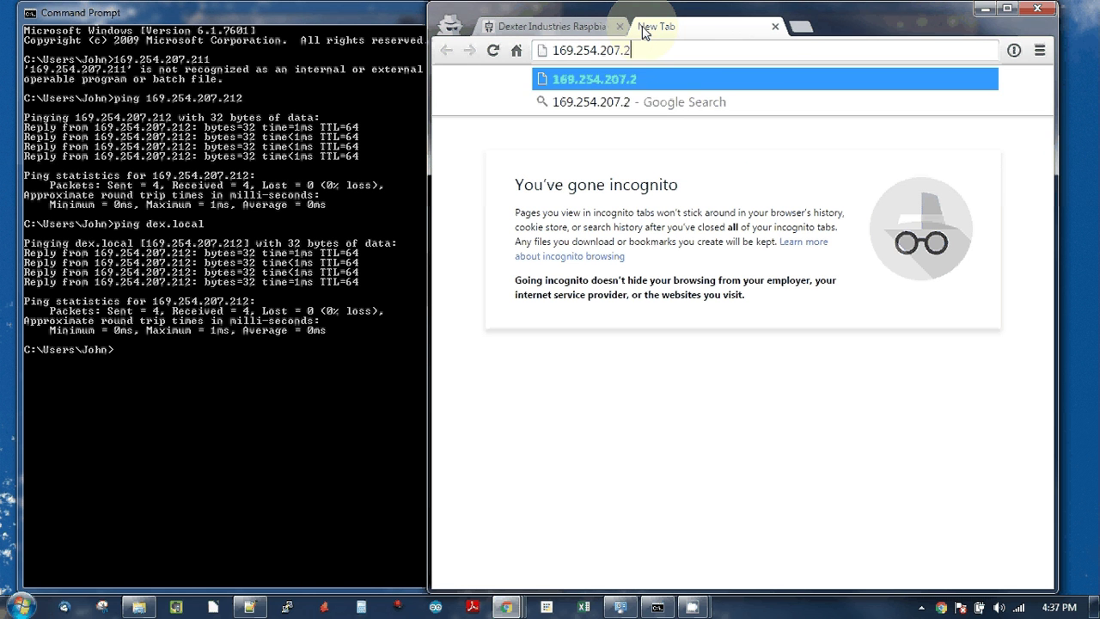
type("12")
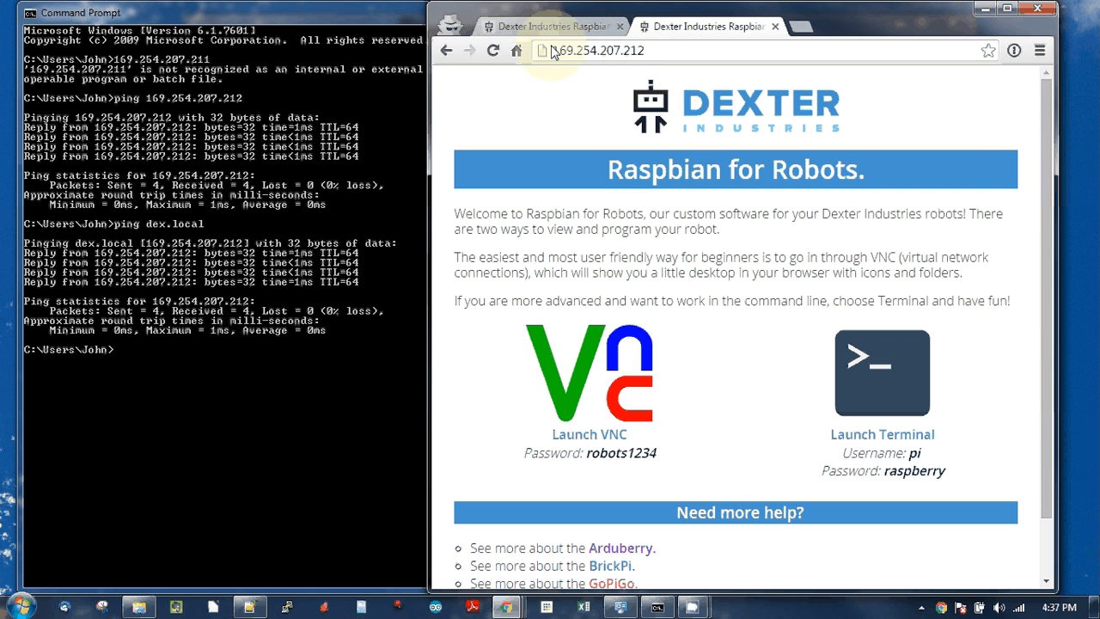
mouse_move(669, 75)
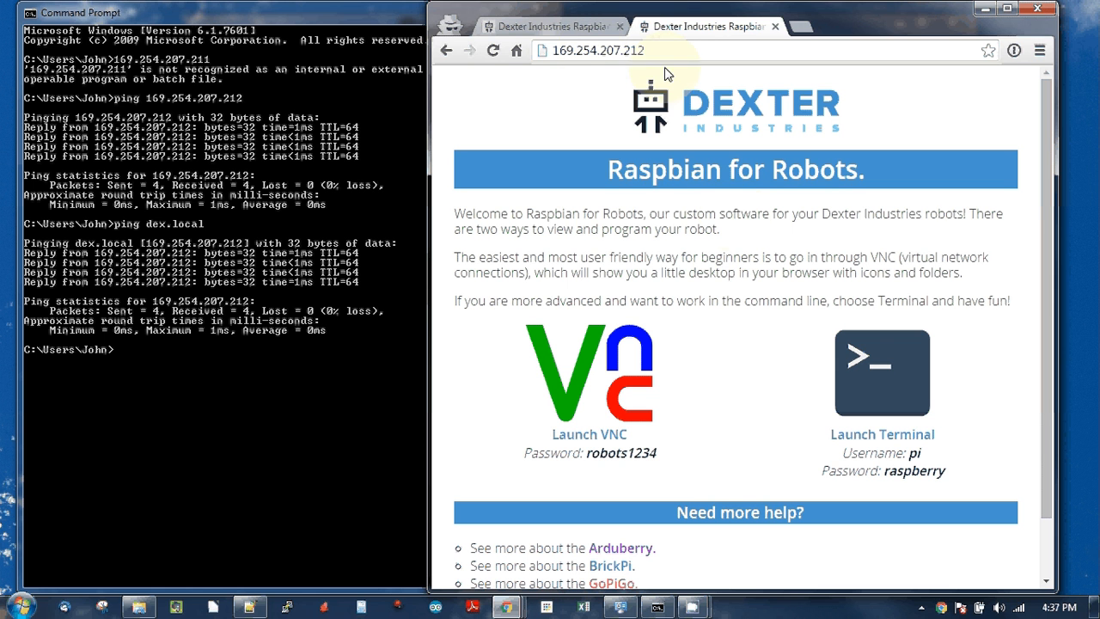
mouse_move(635, 187)
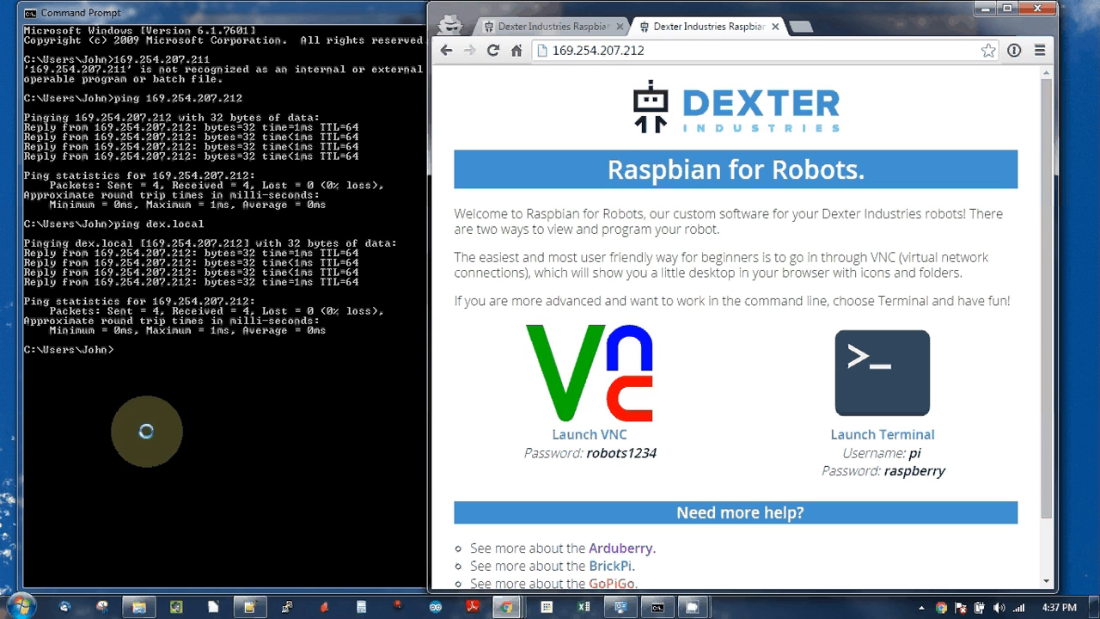
mouse_move(546, 293)
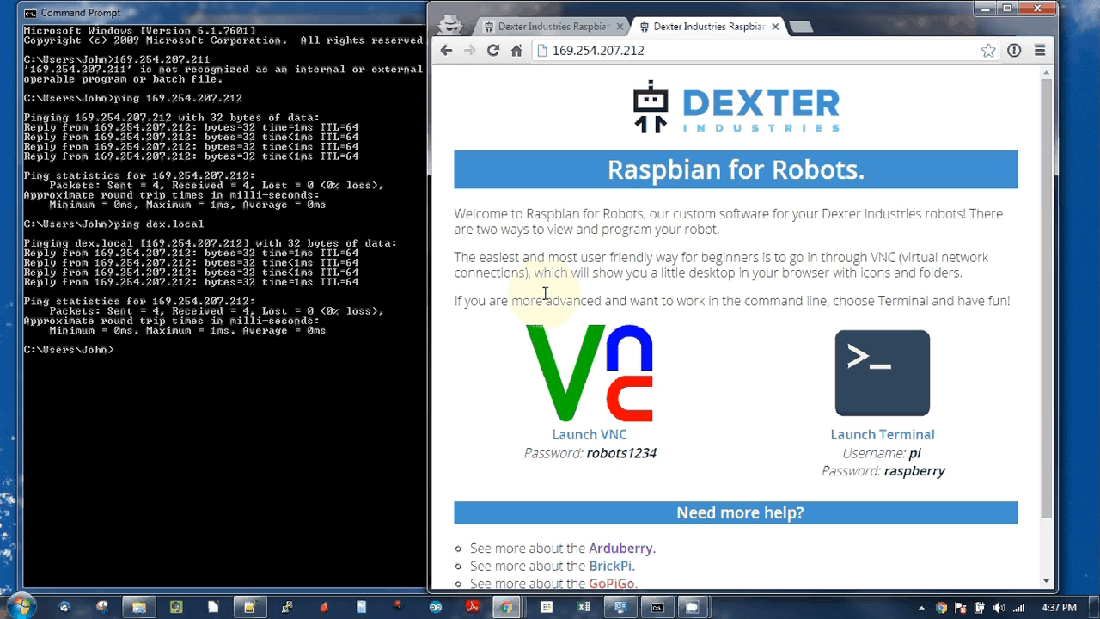
mouse_move(460, 255)
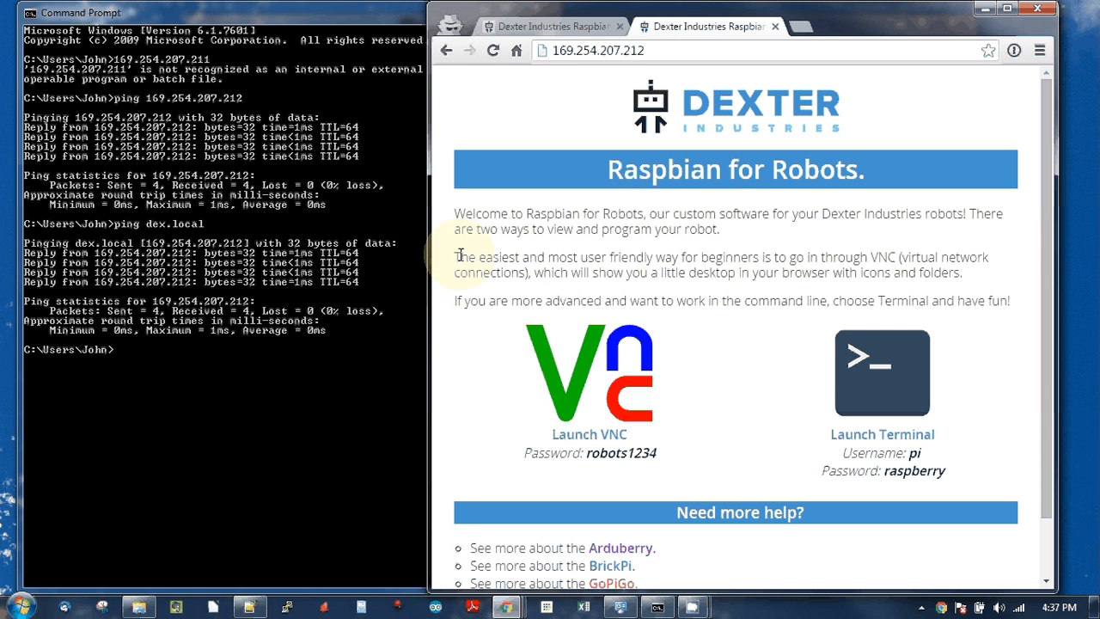